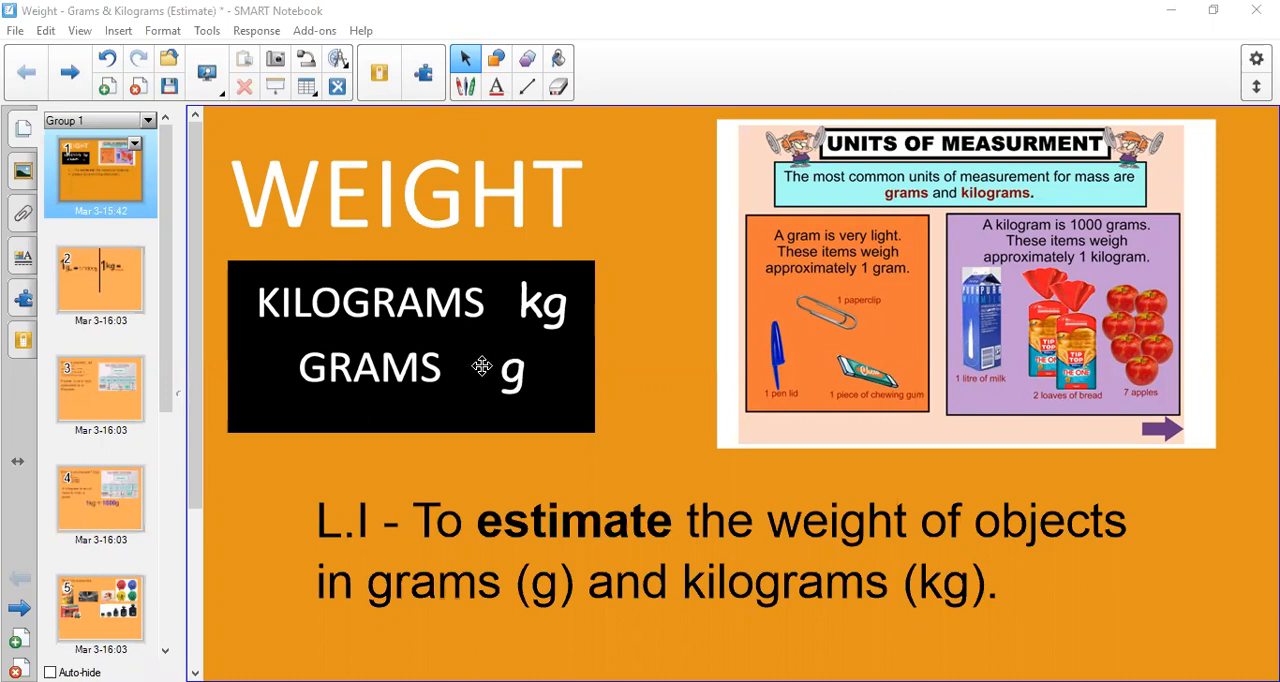
pyautogui.moveTo(377, 523)
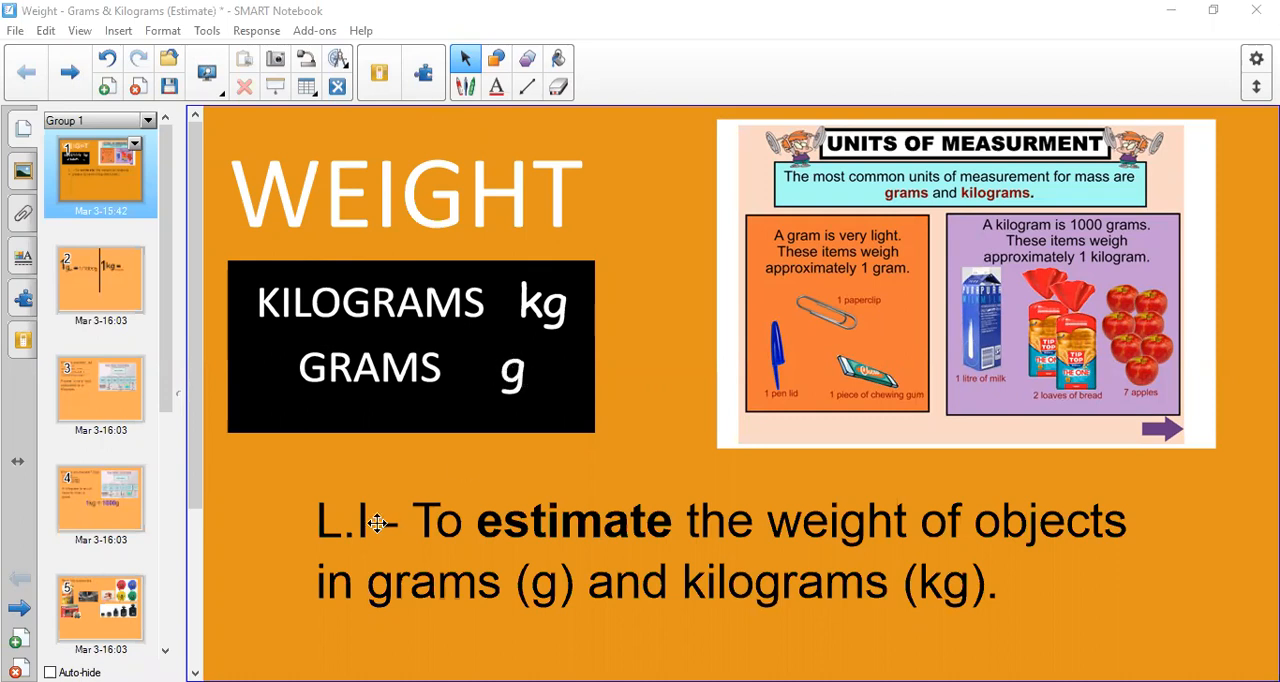
pyautogui.moveTo(790, 533)
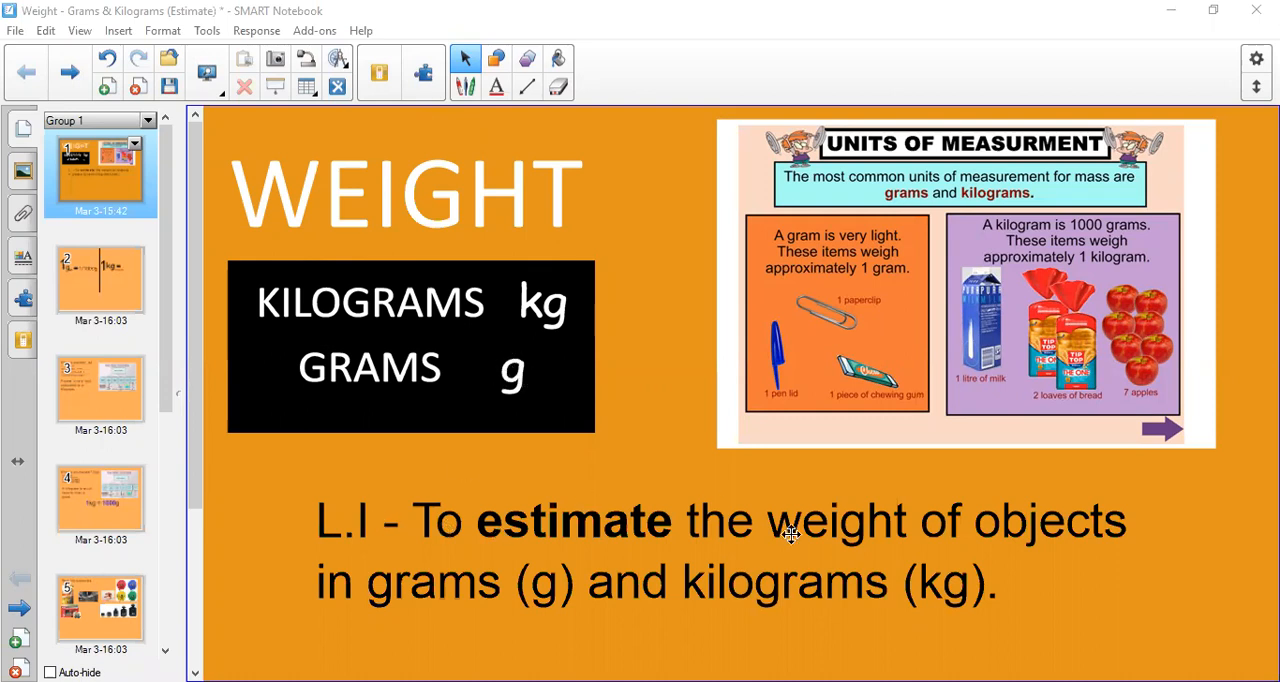
pyautogui.moveTo(753, 619)
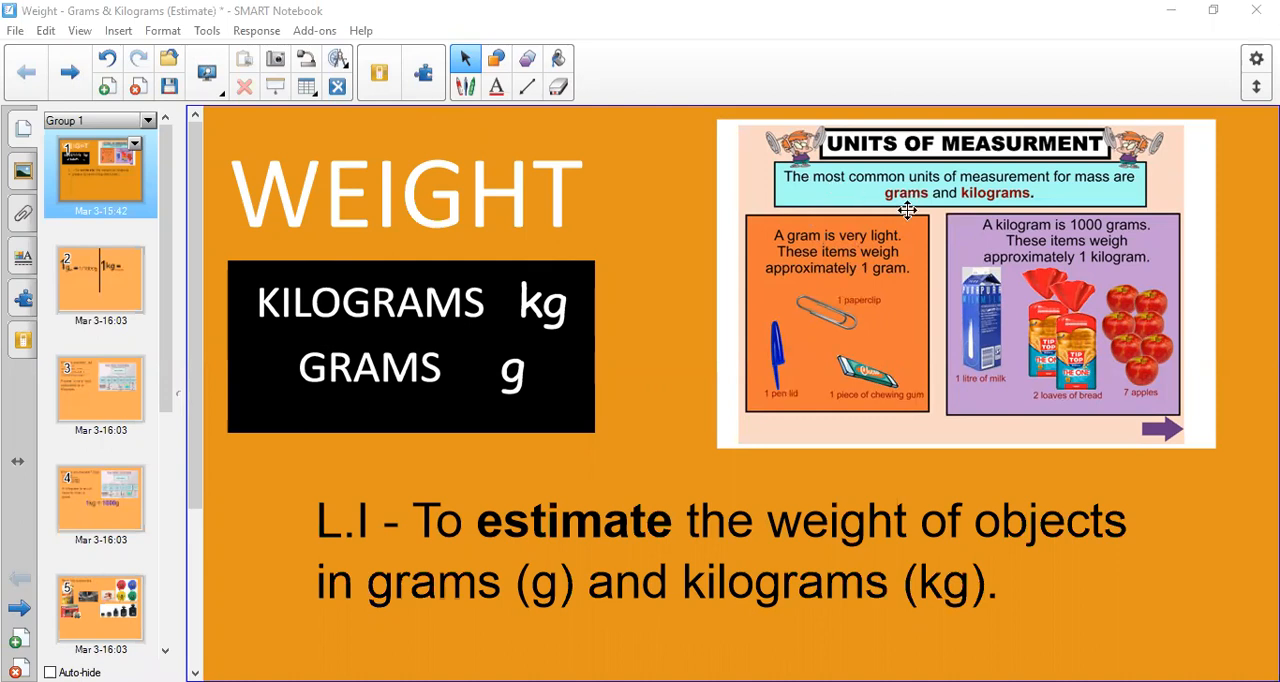
pyautogui.moveTo(987, 219)
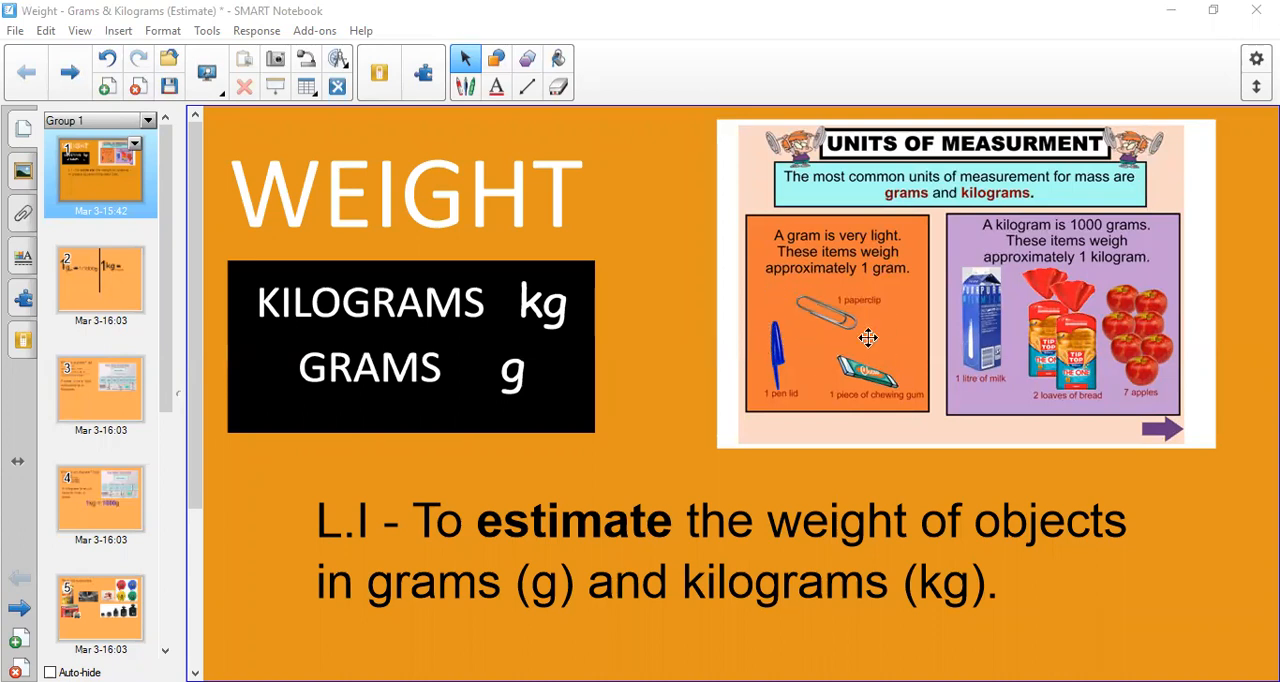
pyautogui.moveTo(1108, 303)
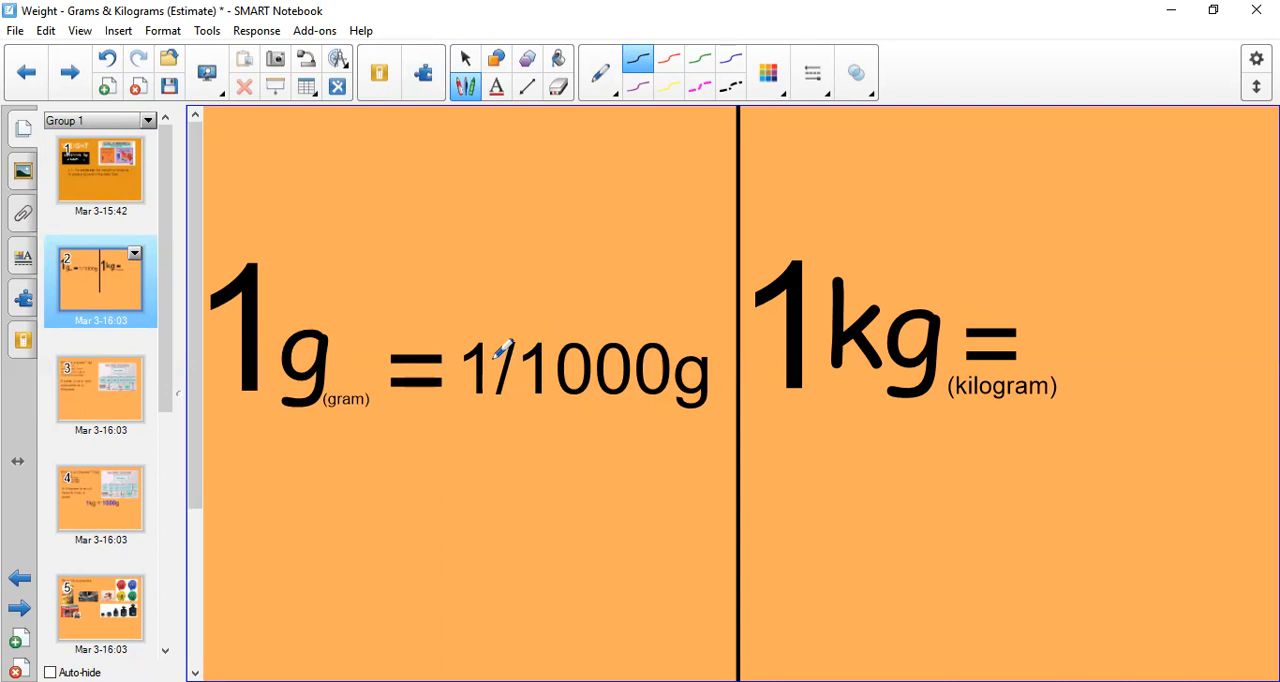
pyautogui.moveTo(672, 388)
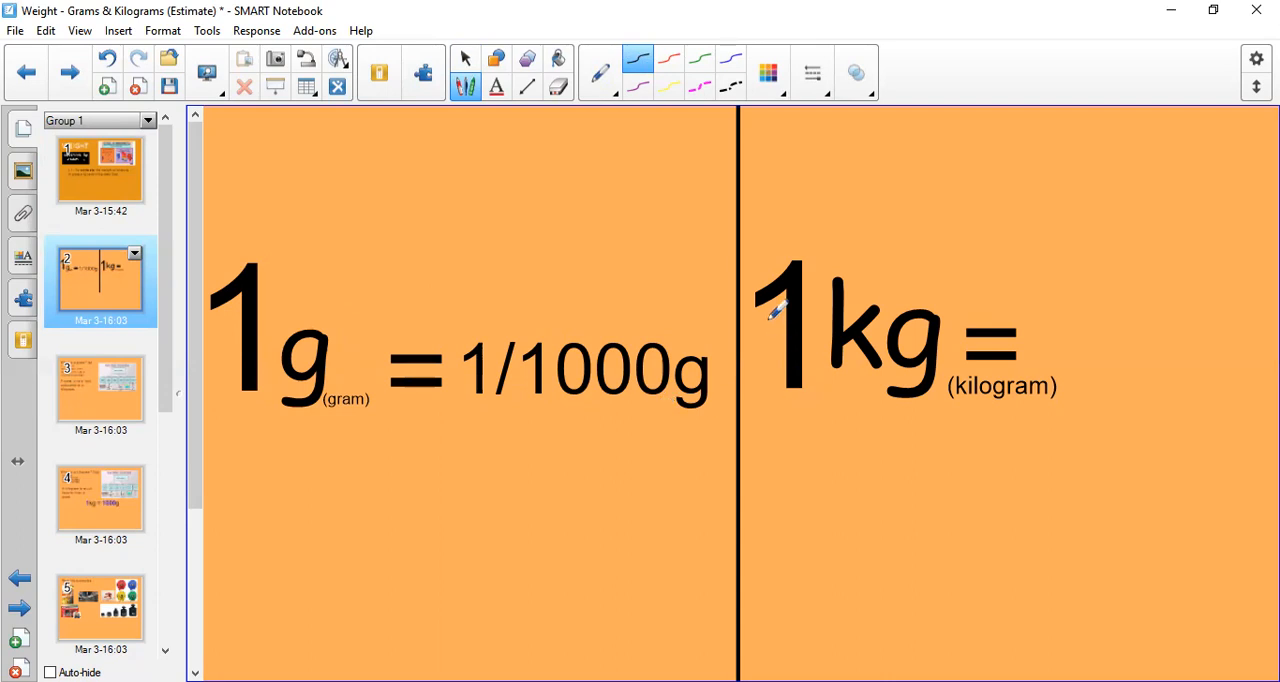
pyautogui.moveTo(905, 258)
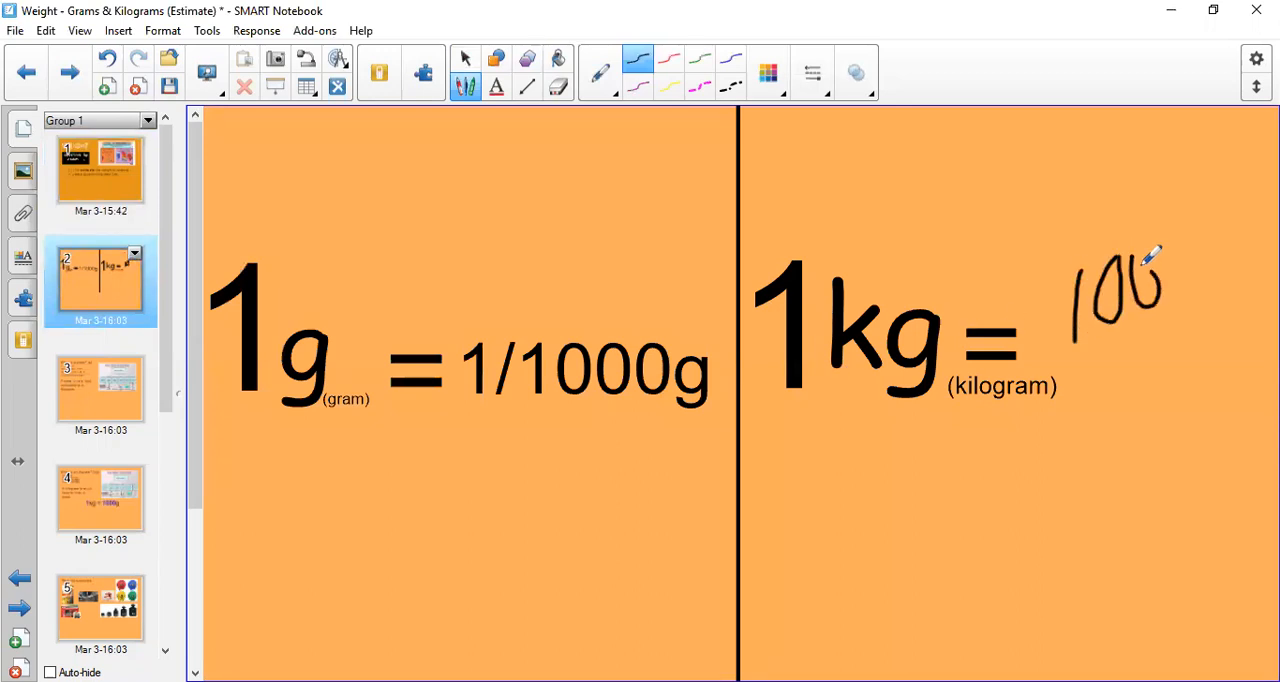
# Step: Handwrite 1000g after 1kg =, underline 1kg, and write 1.3kg as 1kg 300g
pyautogui.moveTo(1160, 270); pyautogui.dragTo(1210, 310)
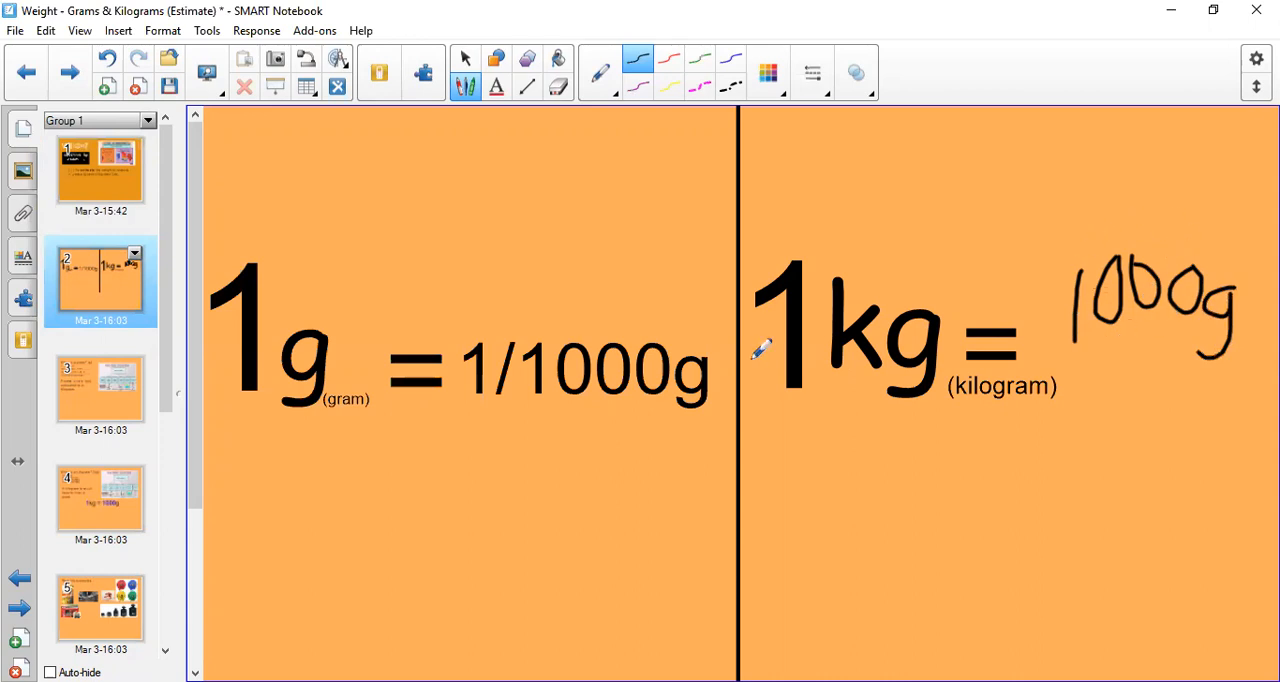
pyautogui.moveTo(770, 405); pyautogui.dragTo(900, 430)
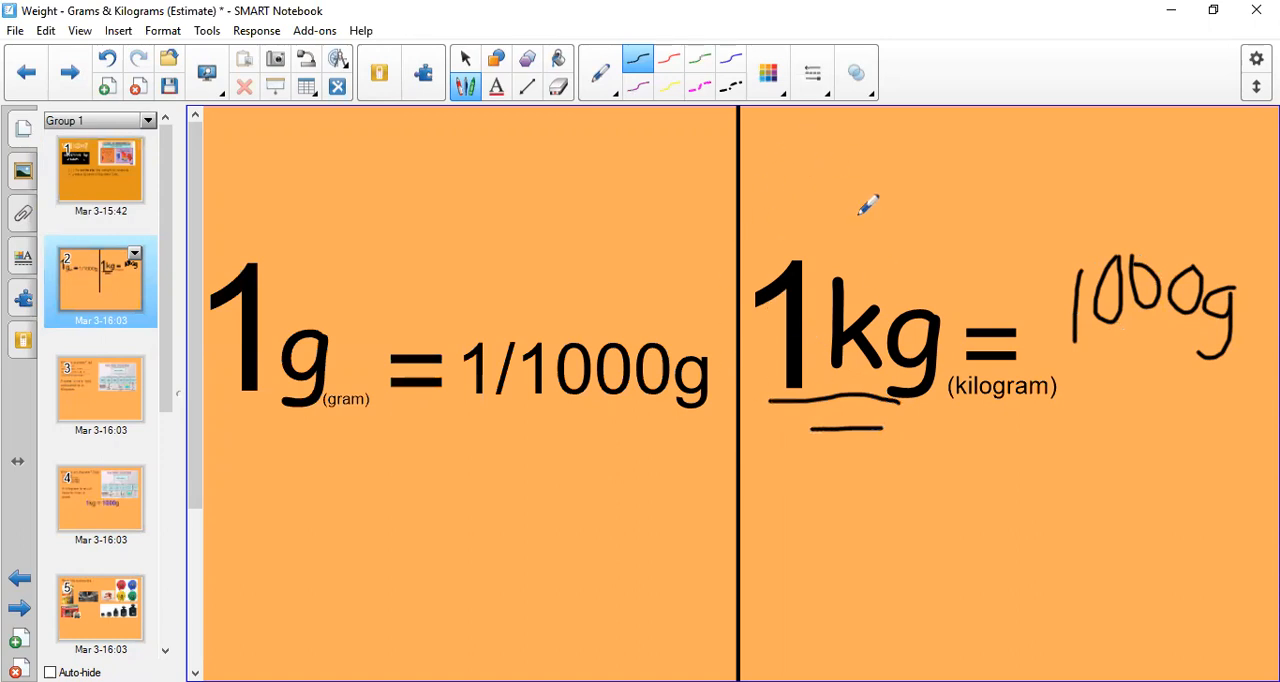
pyautogui.moveTo(890, 370)
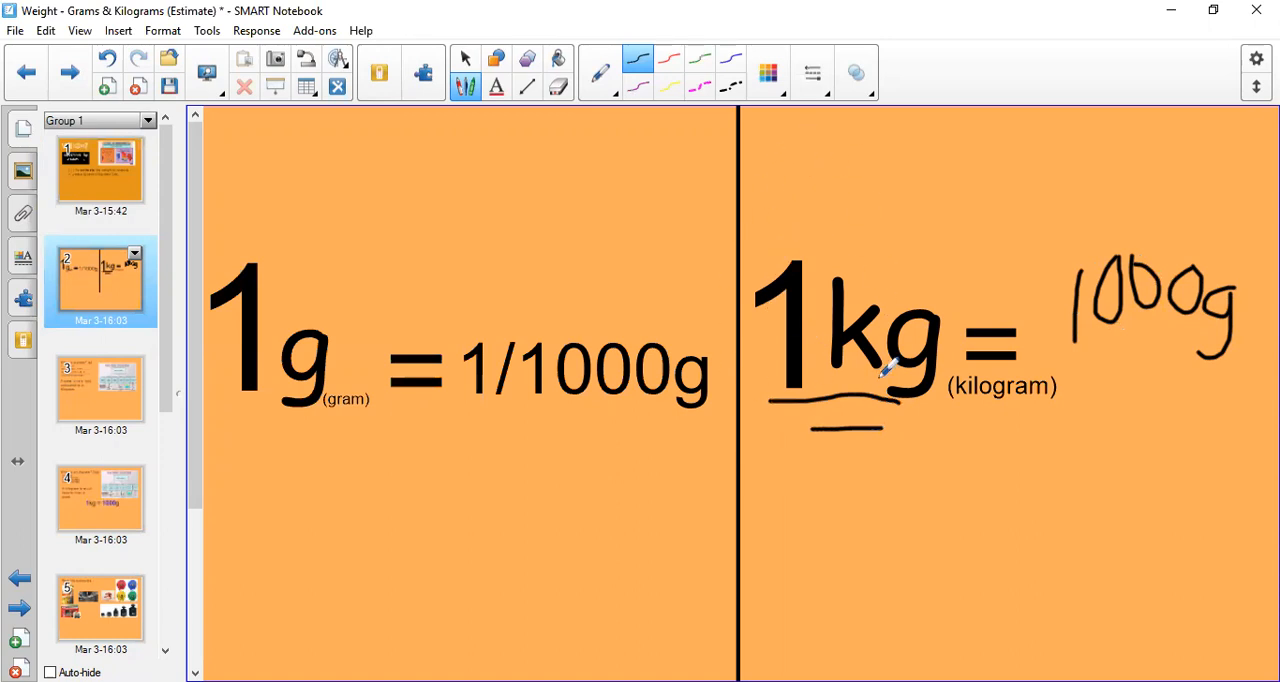
pyautogui.moveTo(853, 512); pyautogui.dragTo(853, 580)
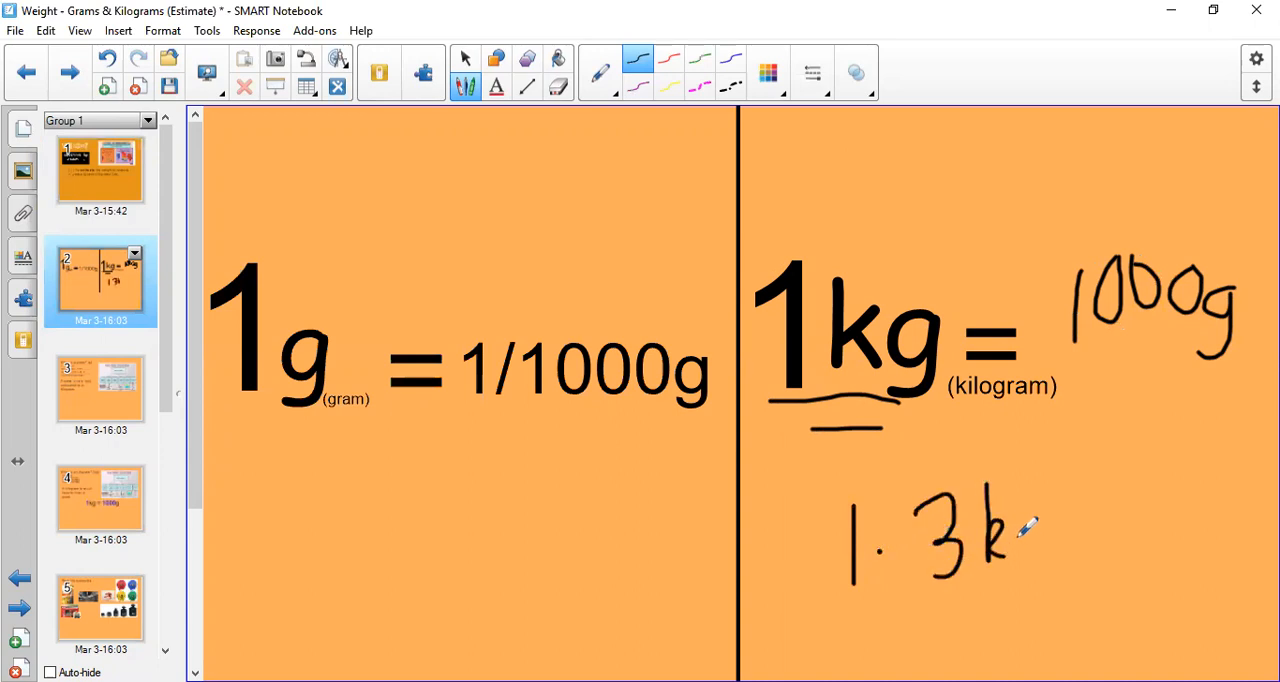
pyautogui.moveTo(1020, 530); pyautogui.dragTo(860, 600)
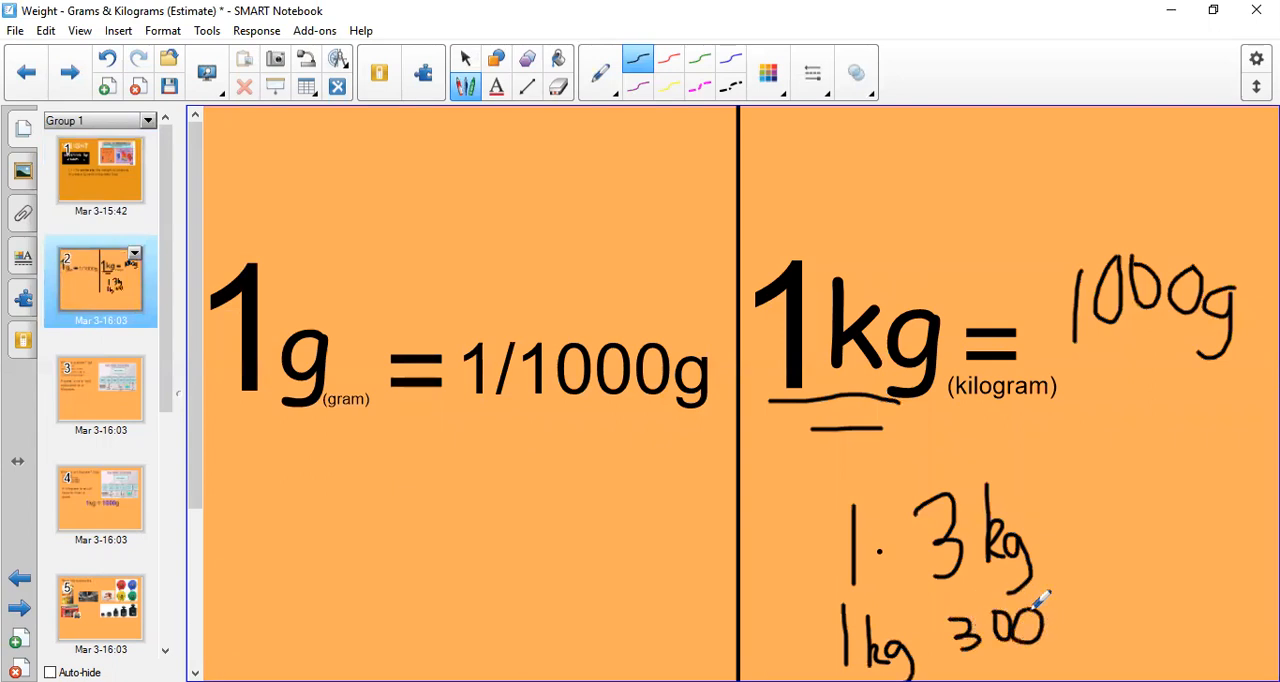
pyautogui.moveTo(1050, 620); pyautogui.dragTo(1070, 660)
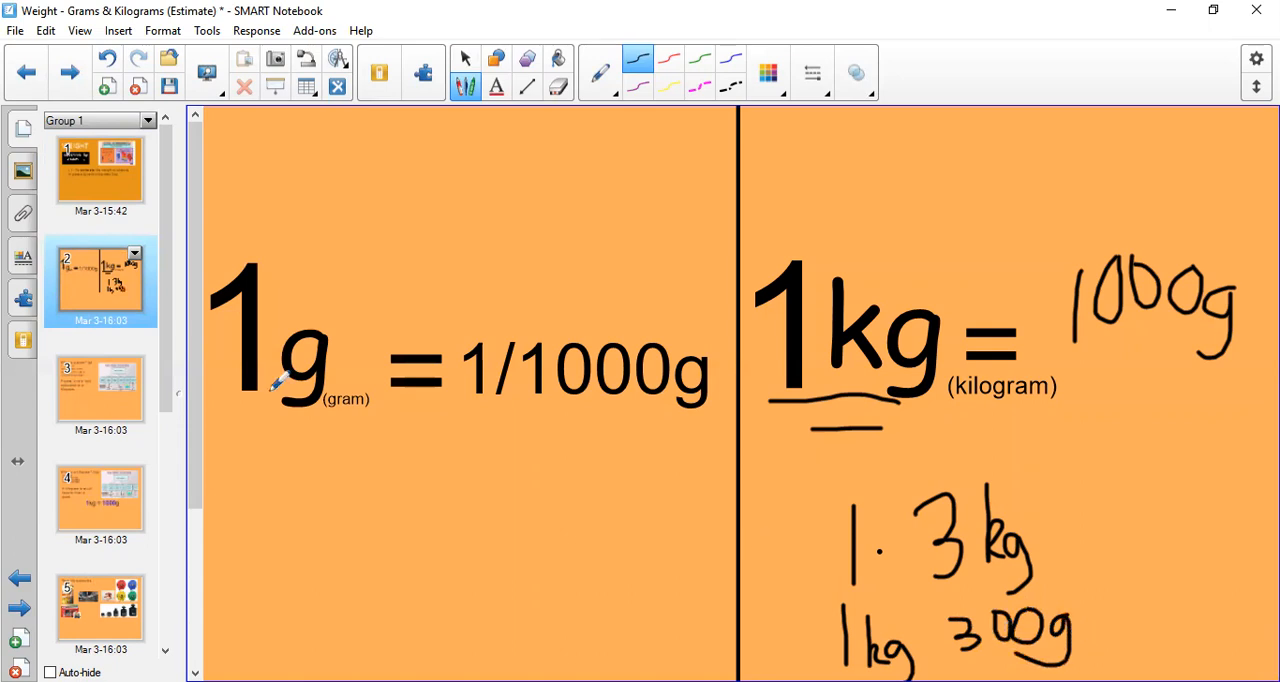
pyautogui.click(100, 390)
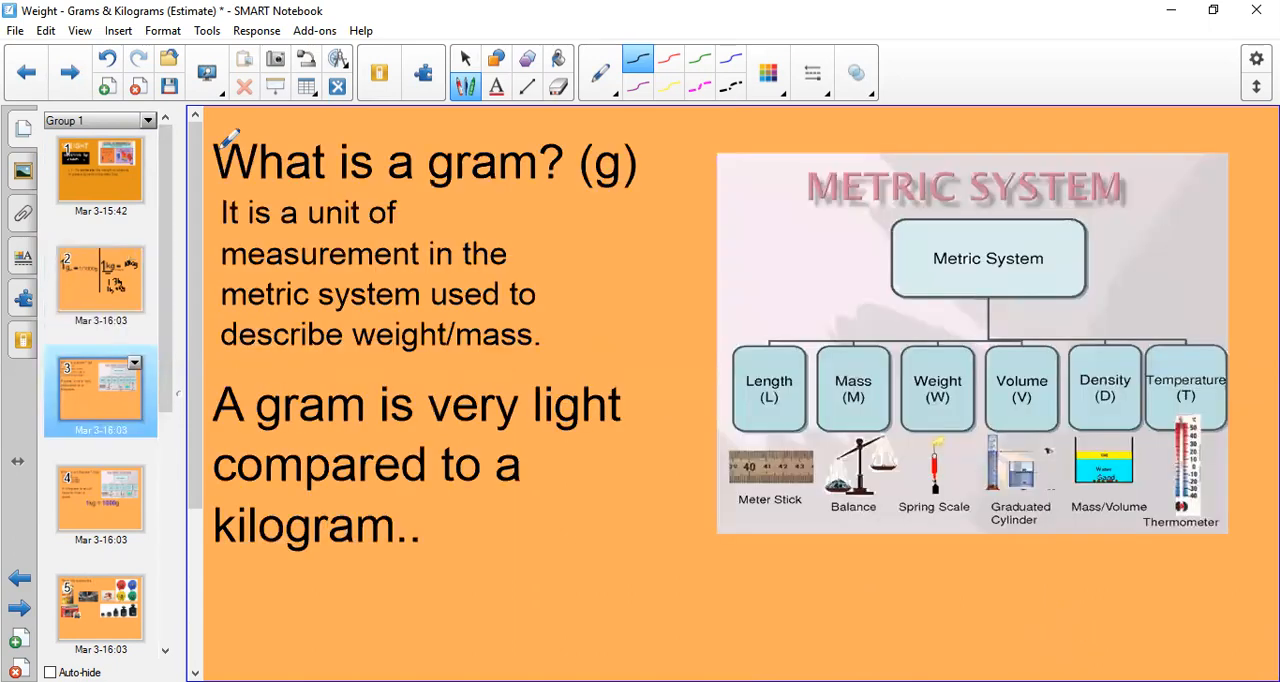
# Step: Return to the black pen and ink-circle the Mass and Weight boxes on slide 3
pyautogui.click(465, 58)
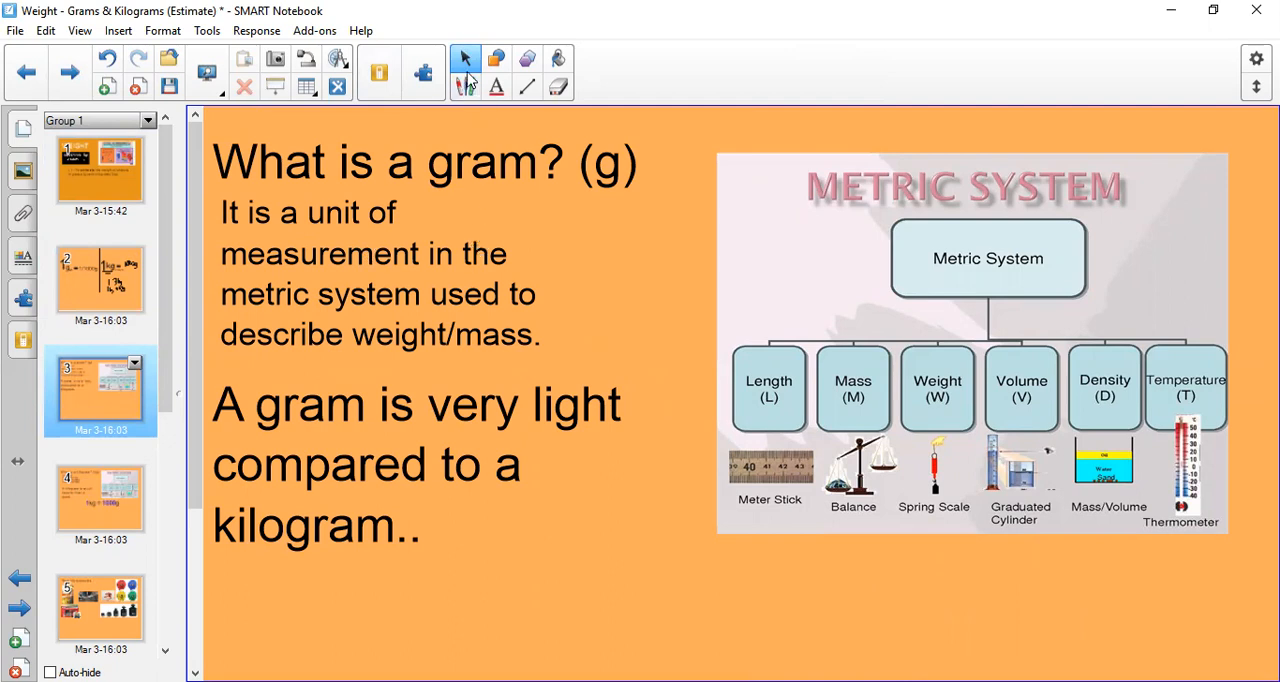
pyautogui.click(465, 57)
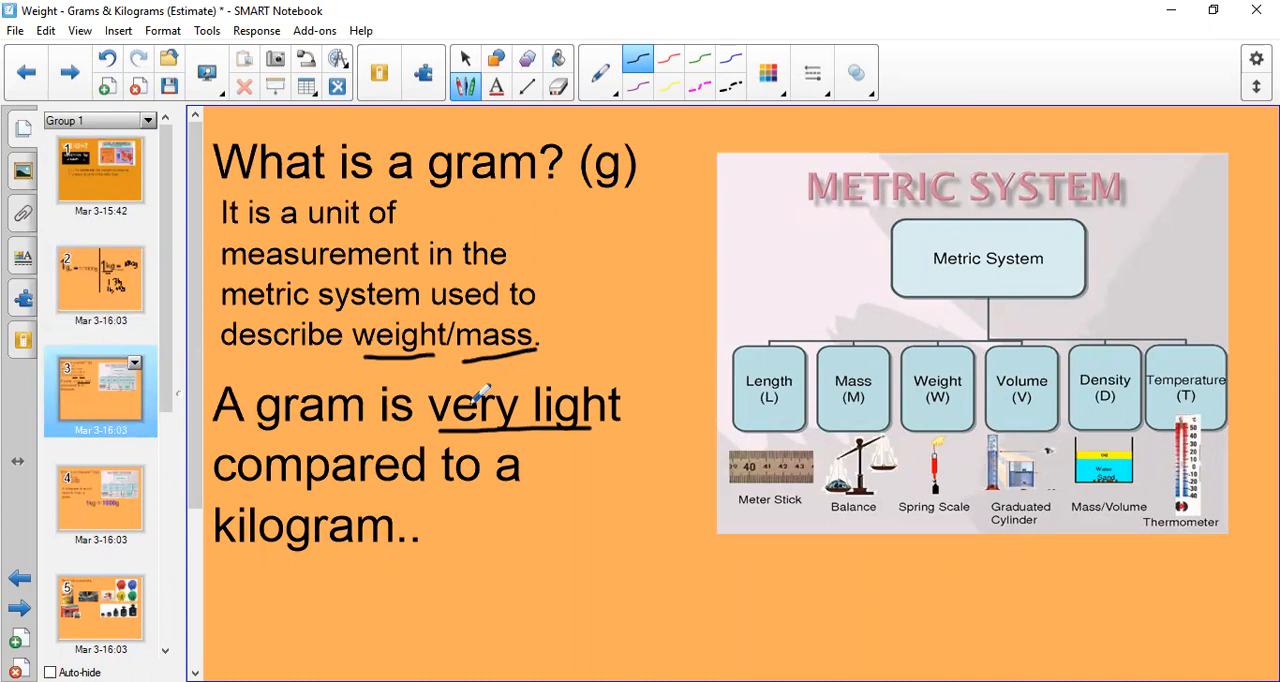
pyautogui.moveTo(965, 375)
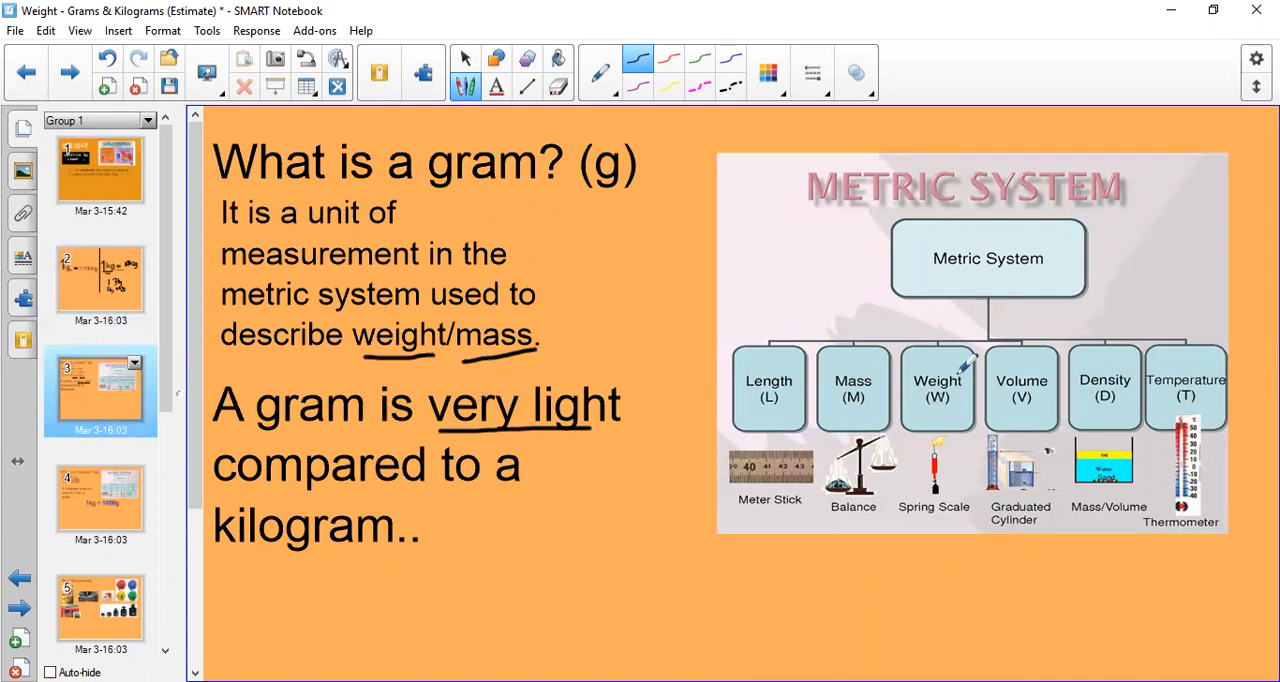
pyautogui.moveTo(910, 360); pyautogui.dragTo(940, 420)
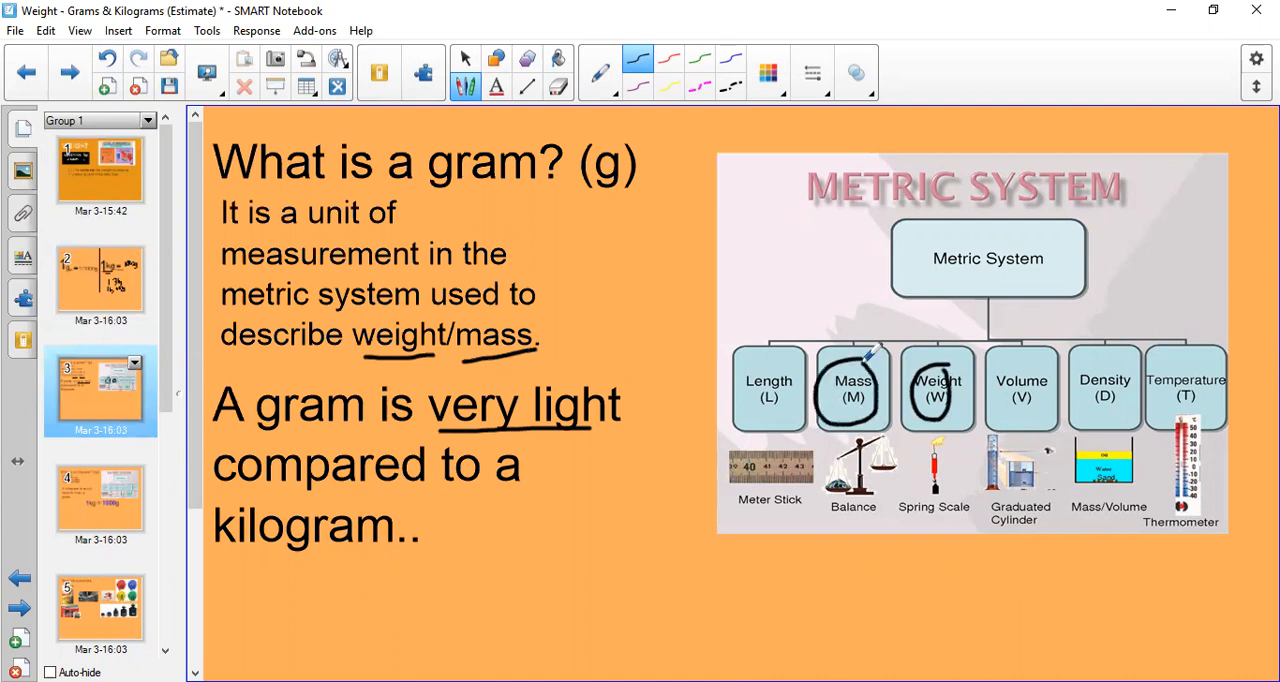
pyautogui.click(100, 500)
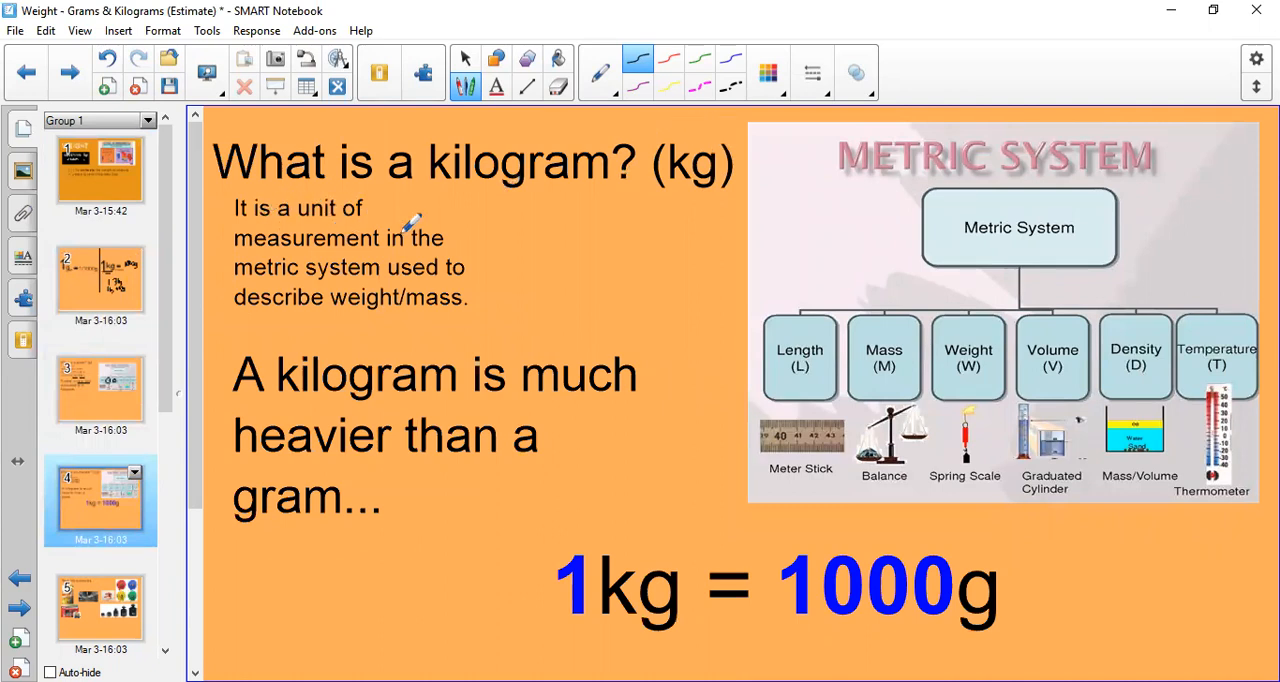
pyautogui.moveTo(345, 300)
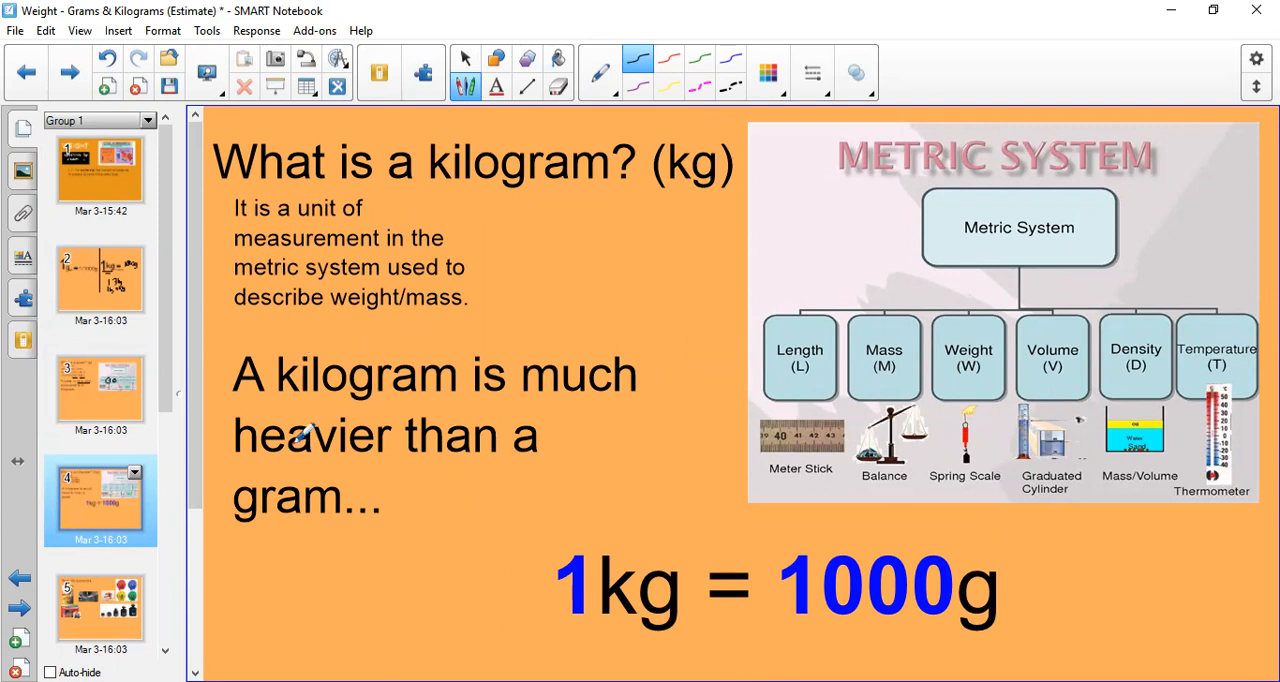
pyautogui.moveTo(585, 545)
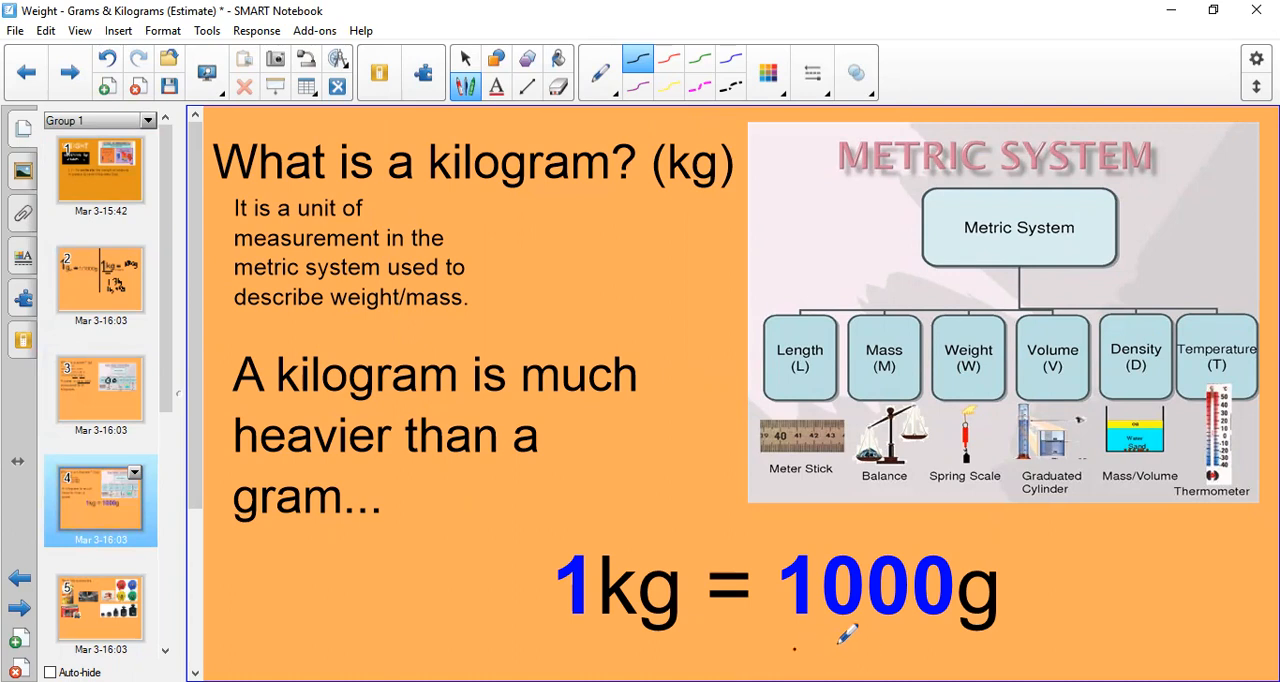
# Step: Draw an ink line under 1000 in 1kg = 1000g on slide 4
pyautogui.moveTo(795, 648); pyautogui.dragTo(930, 645)
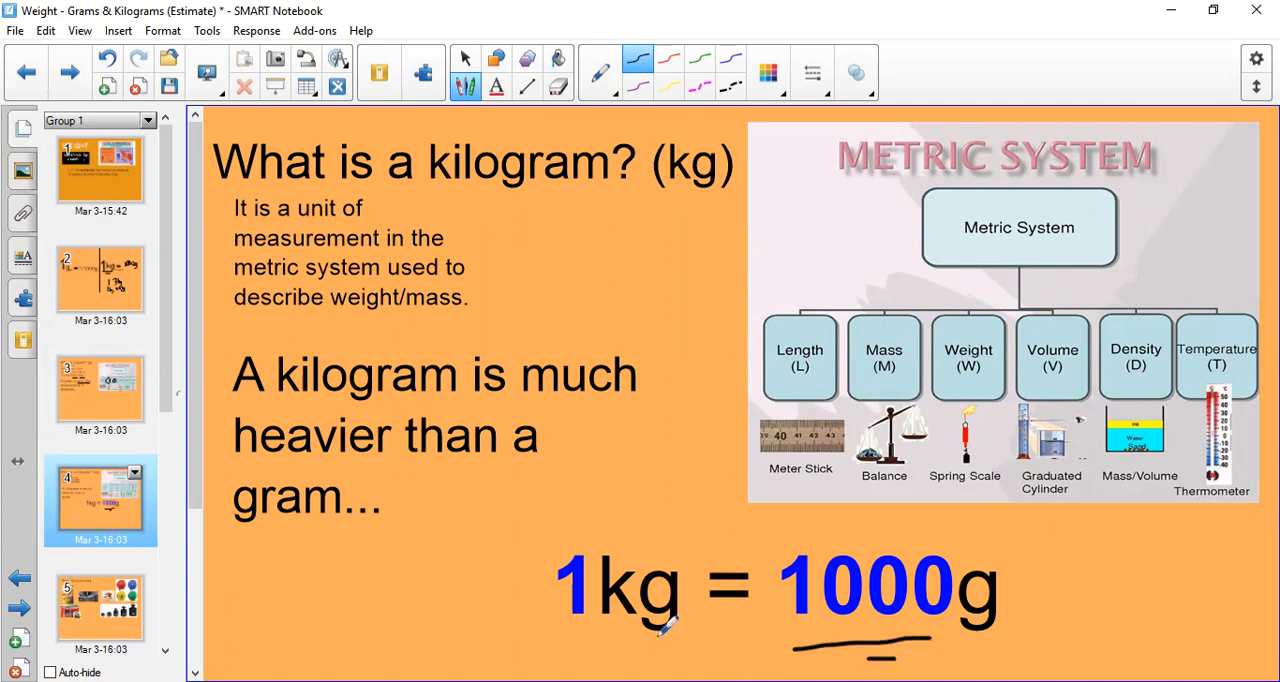
pyautogui.click(100, 610)
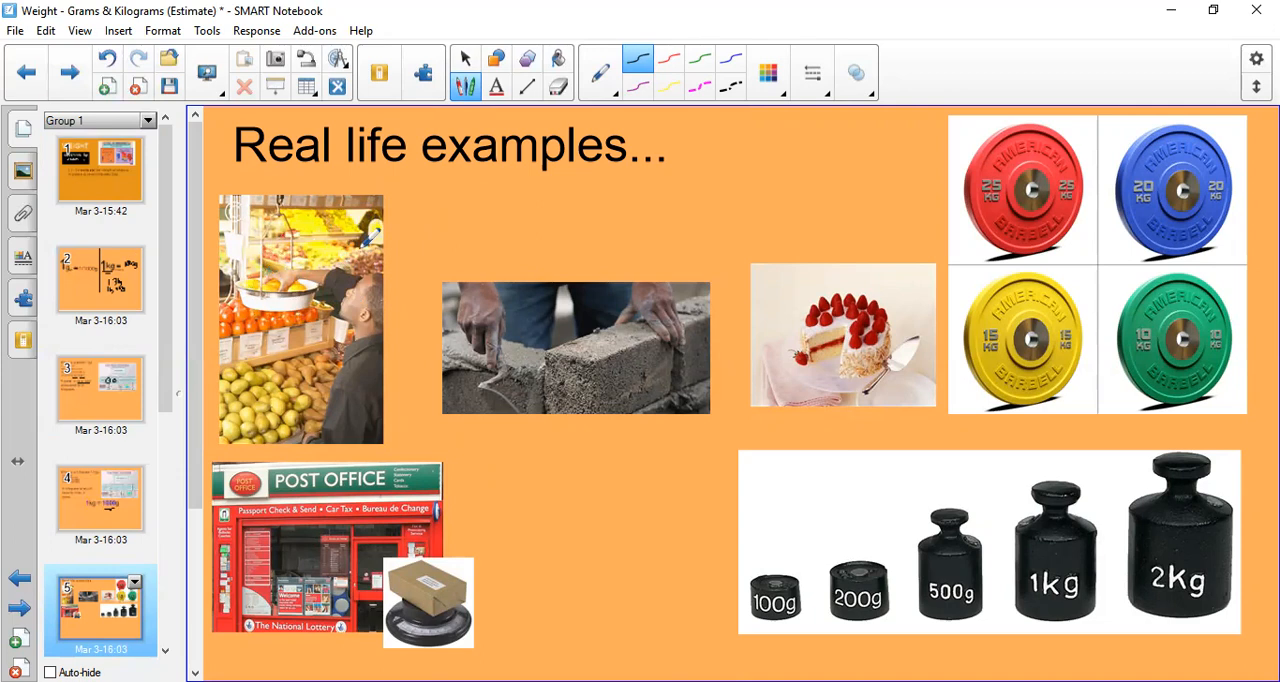
# Step: Ink around the plate weight labels on the real-life examples slide
pyautogui.moveTo(360, 245); pyautogui.dragTo(425, 195)
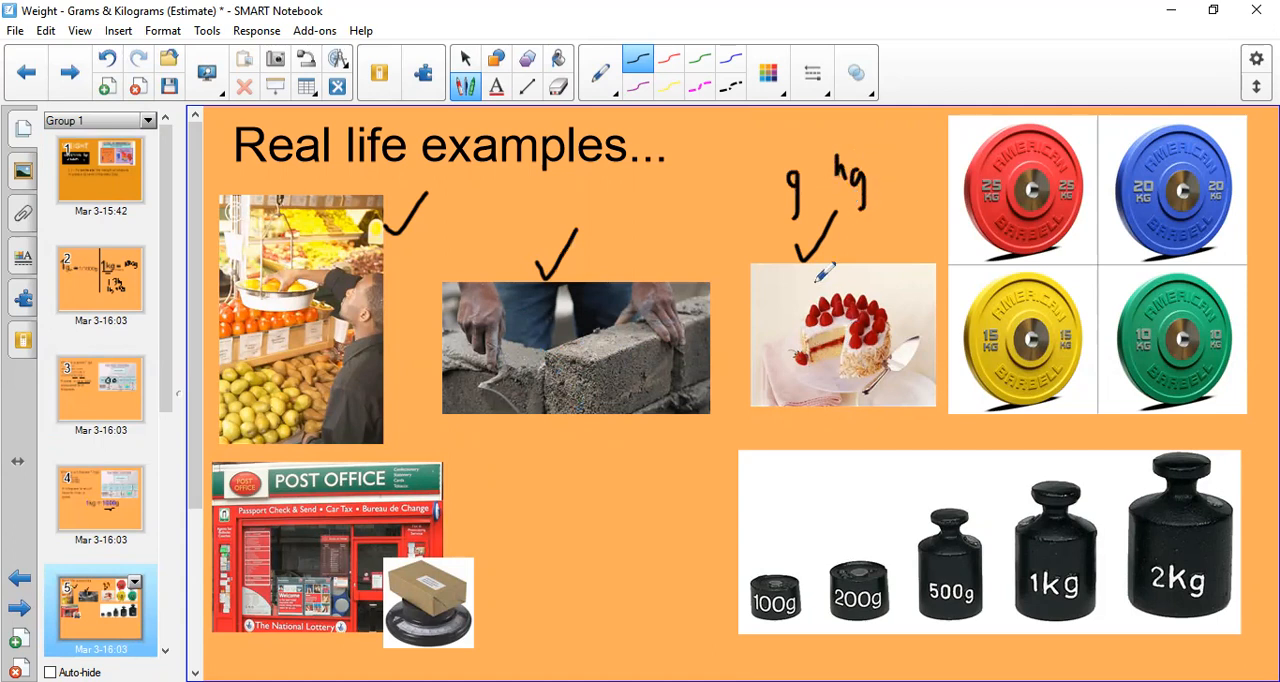
pyautogui.moveTo(1065, 288)
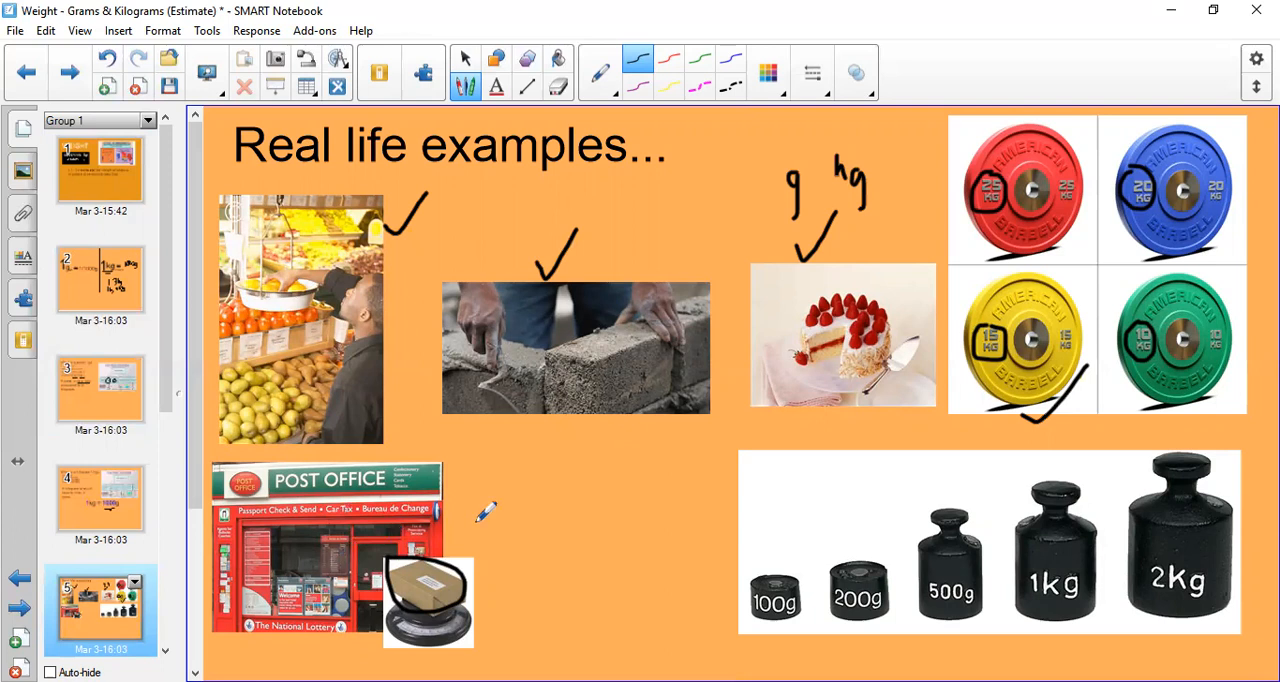
pyautogui.moveTo(470, 478)
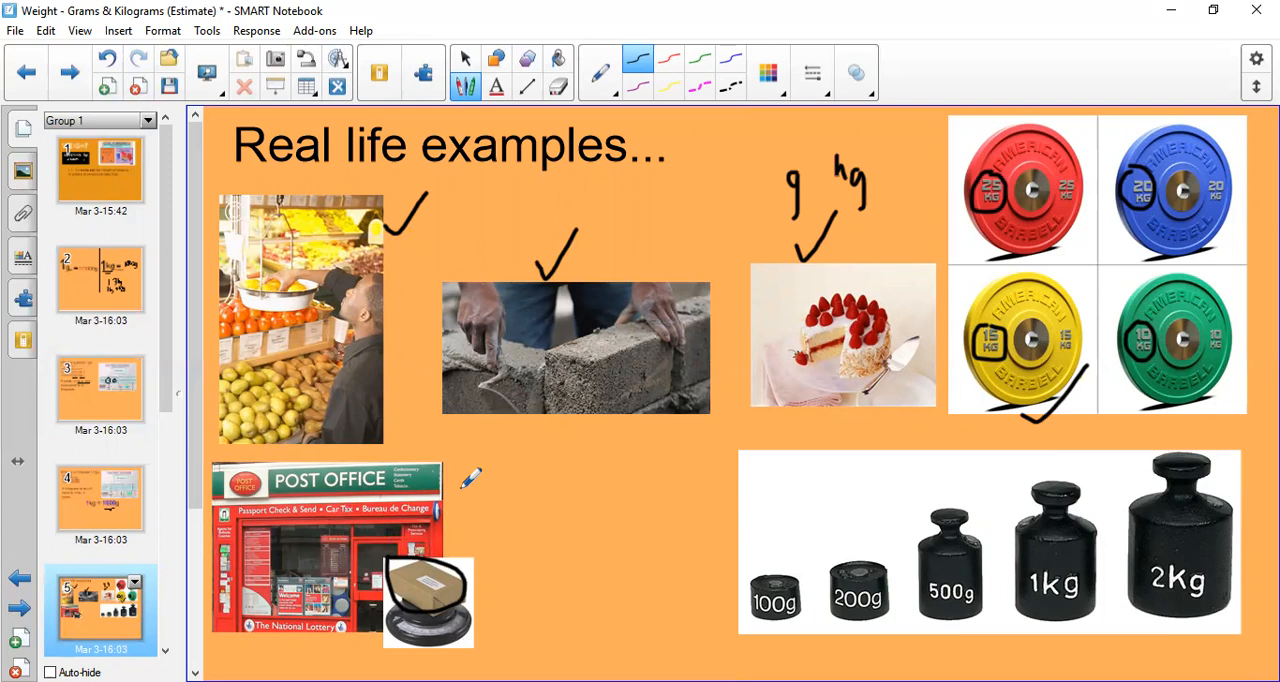
pyautogui.moveTo(415, 570)
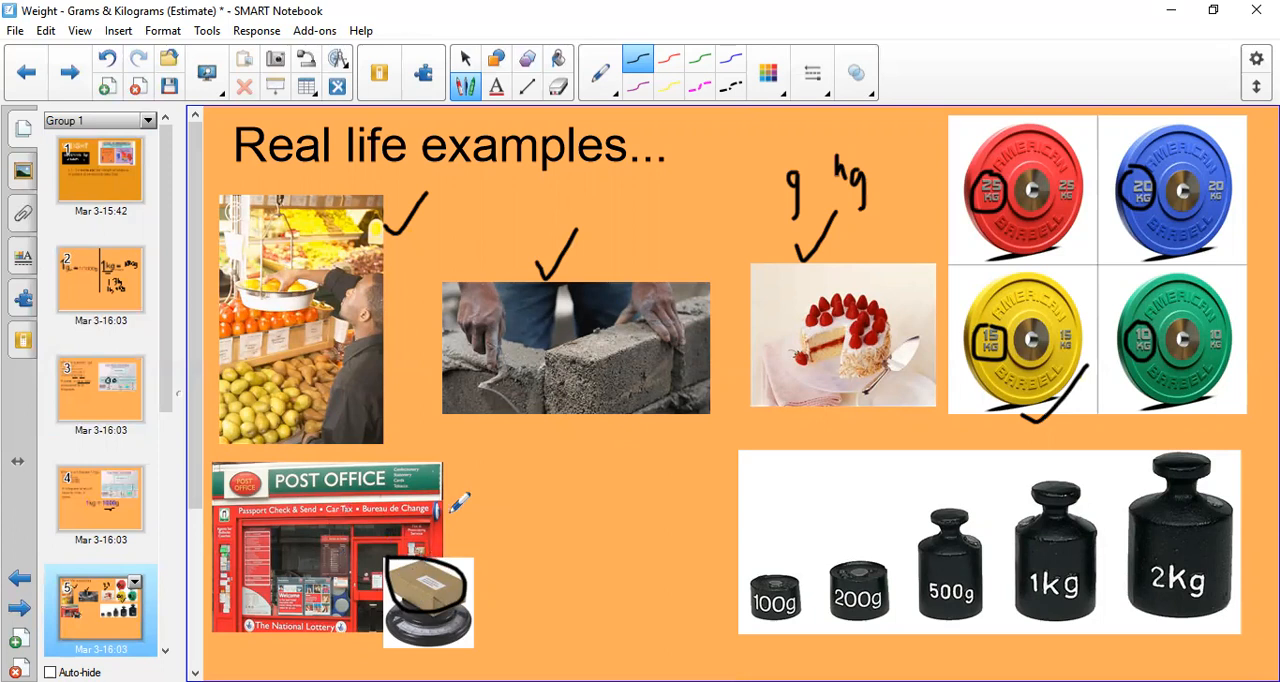
pyautogui.moveTo(455, 500)
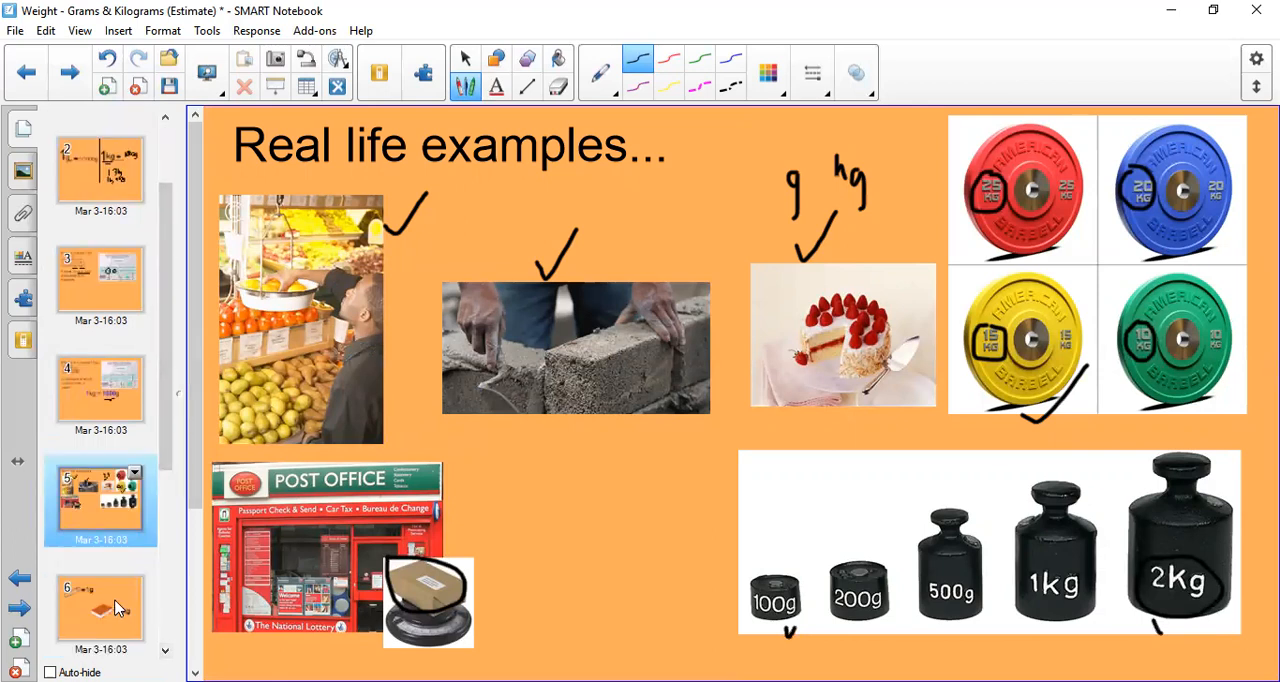
# Step: Go to slide 6 showing the paperclip and the book
pyautogui.click(100, 608)
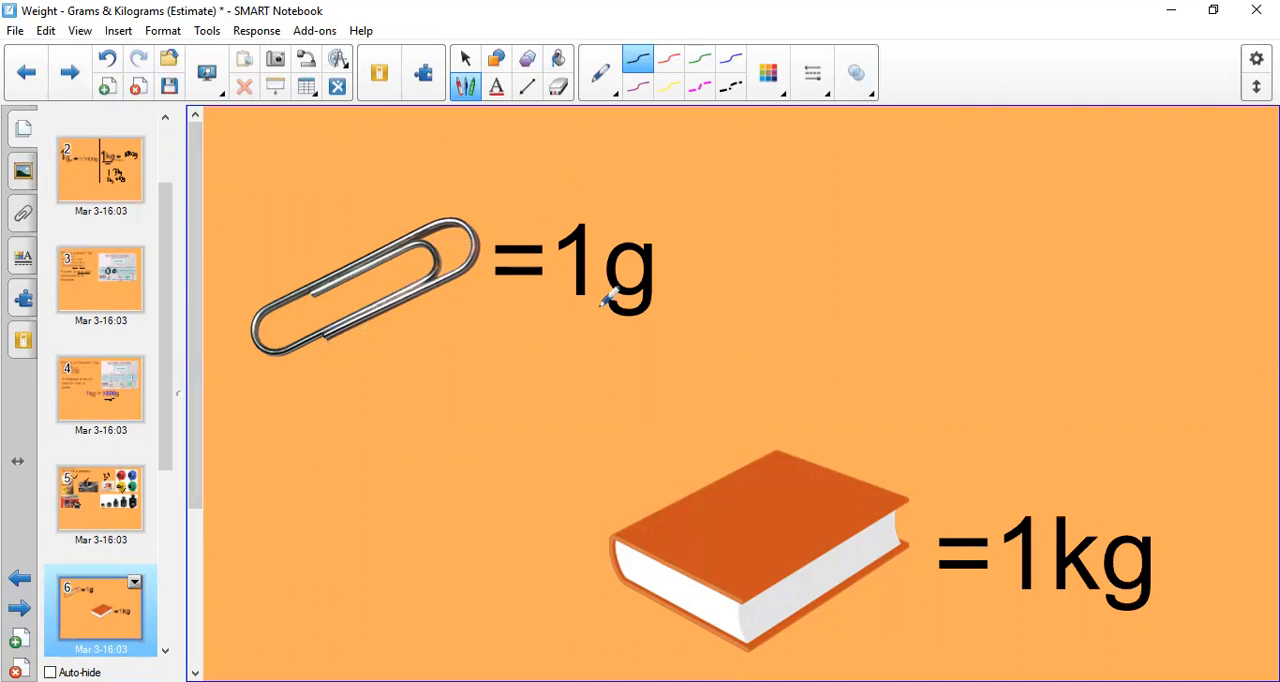
pyautogui.moveTo(603, 222)
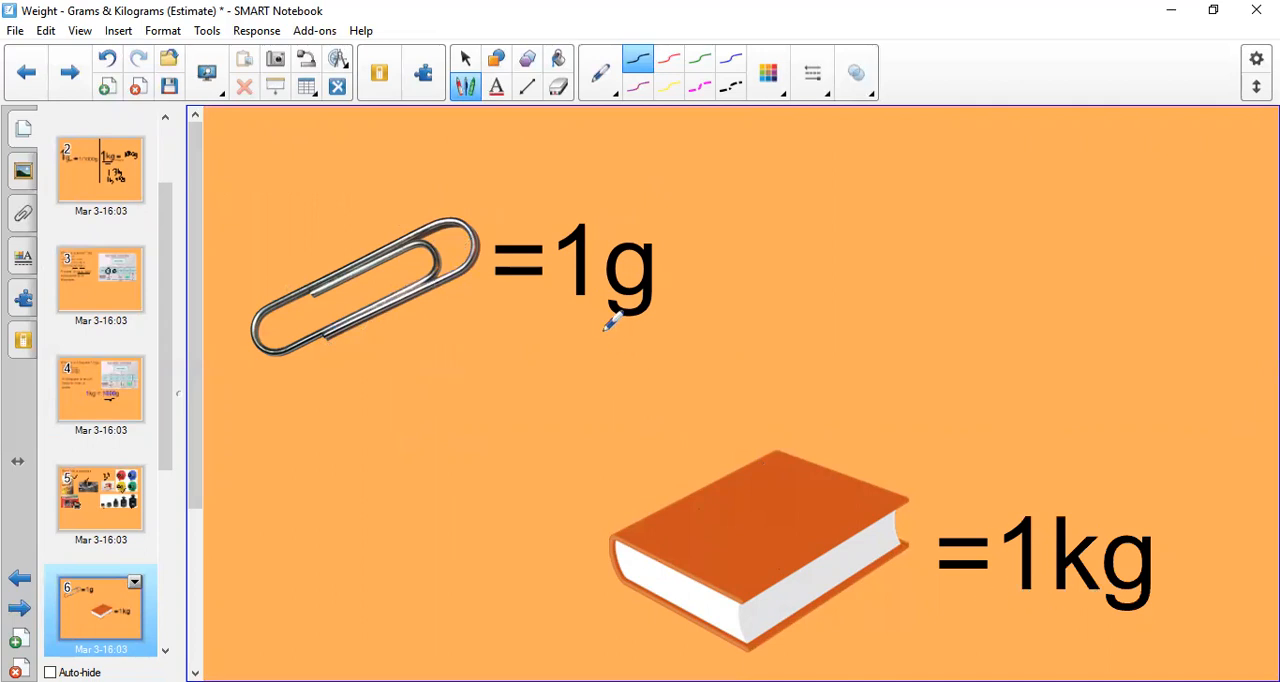
pyautogui.moveTo(575, 313)
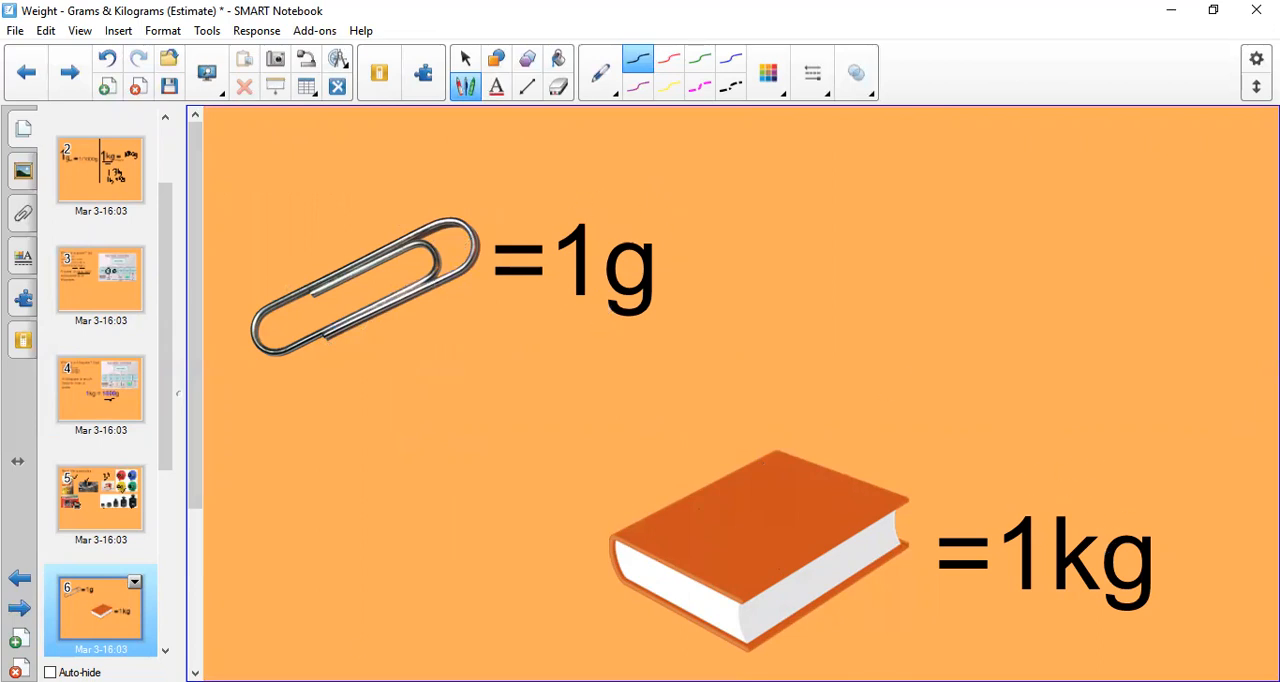
pyautogui.moveTo(398, 208)
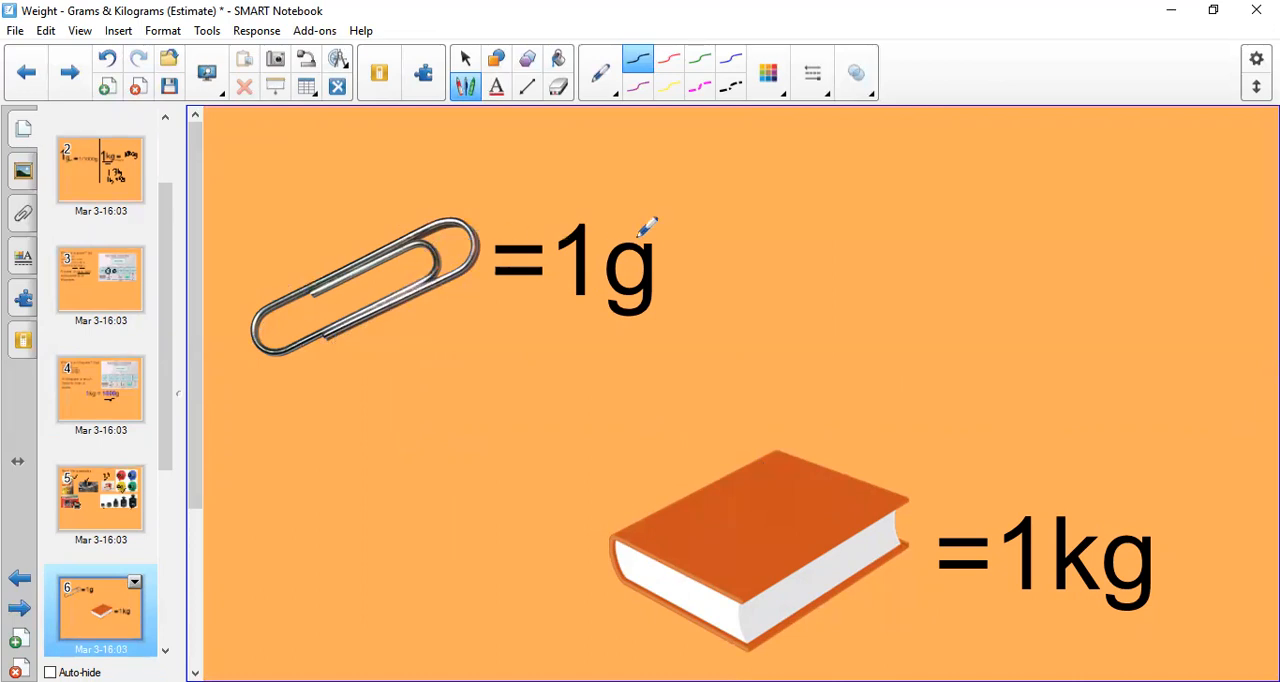
pyautogui.moveTo(855, 208)
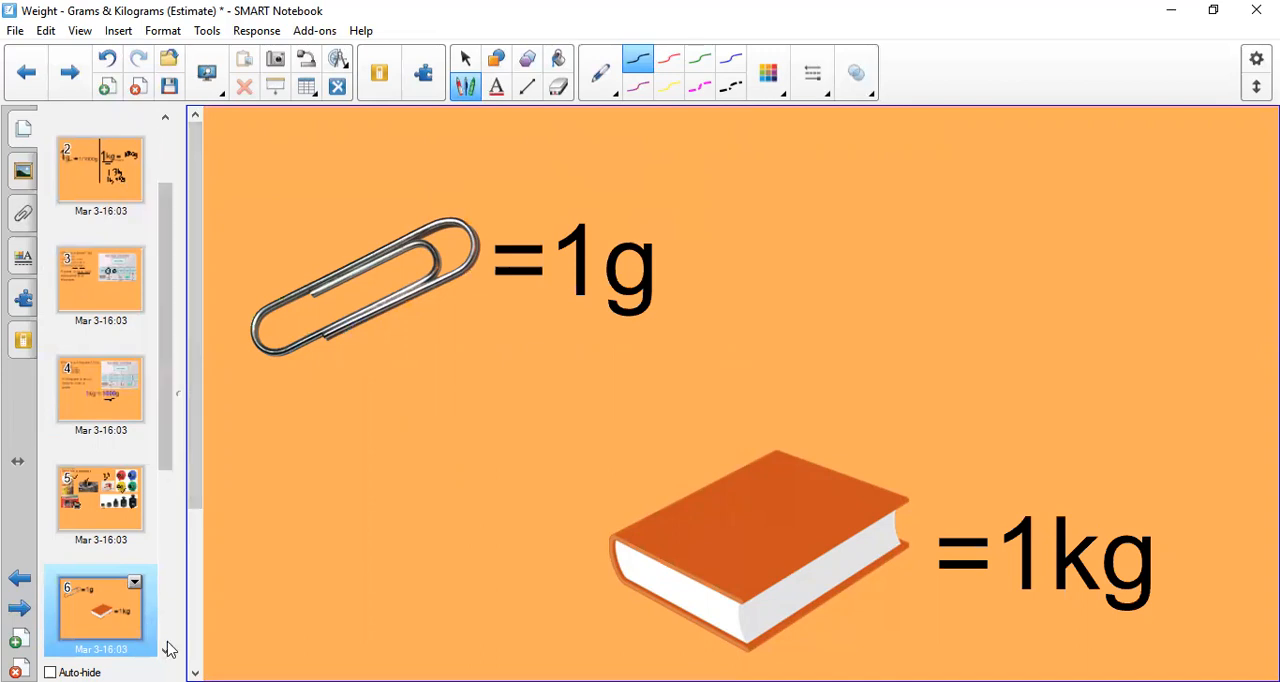
# Step: On slide 7, underline 1 kg, 1000g and 500g in ink
pyautogui.click(100, 610)
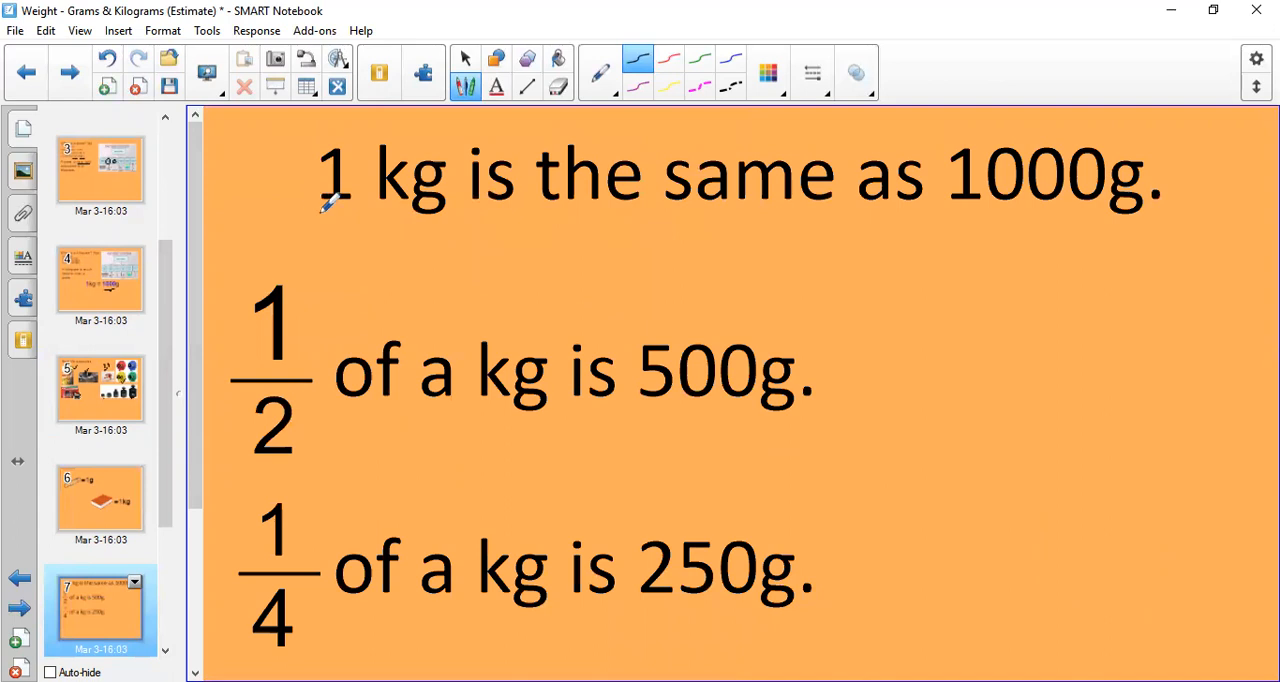
pyautogui.moveTo(945, 230); pyautogui.dragTo(1155, 210)
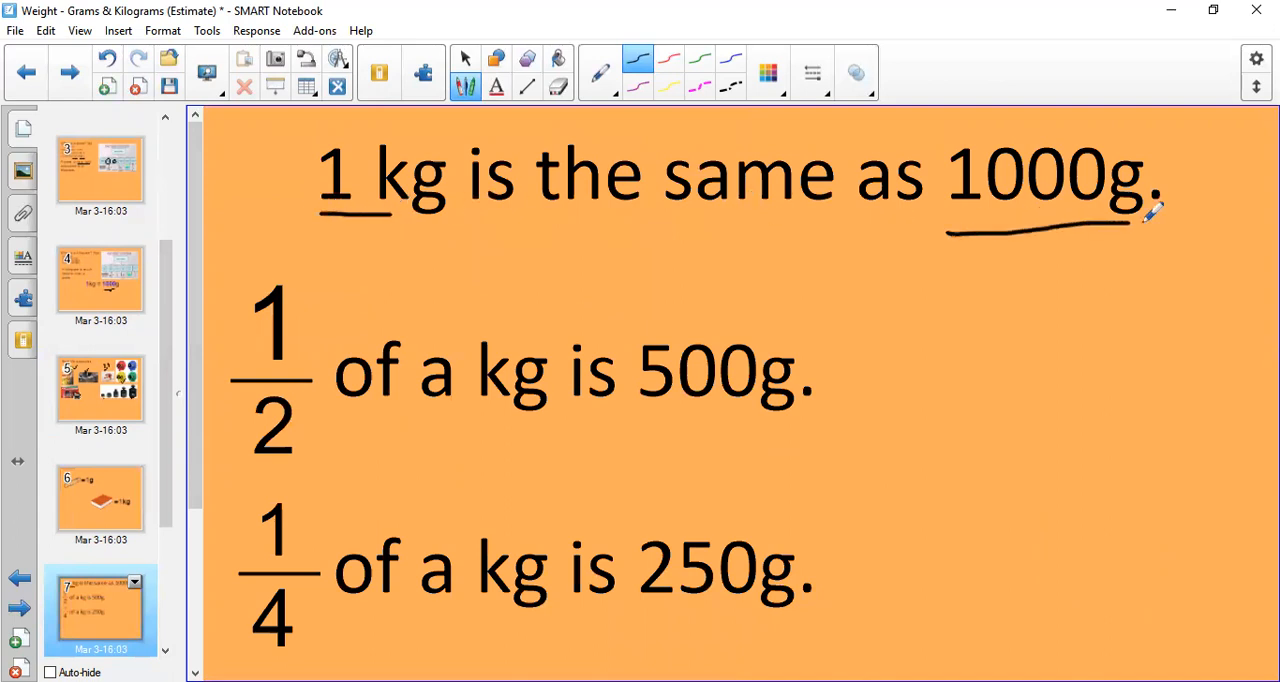
pyautogui.moveTo(320, 370)
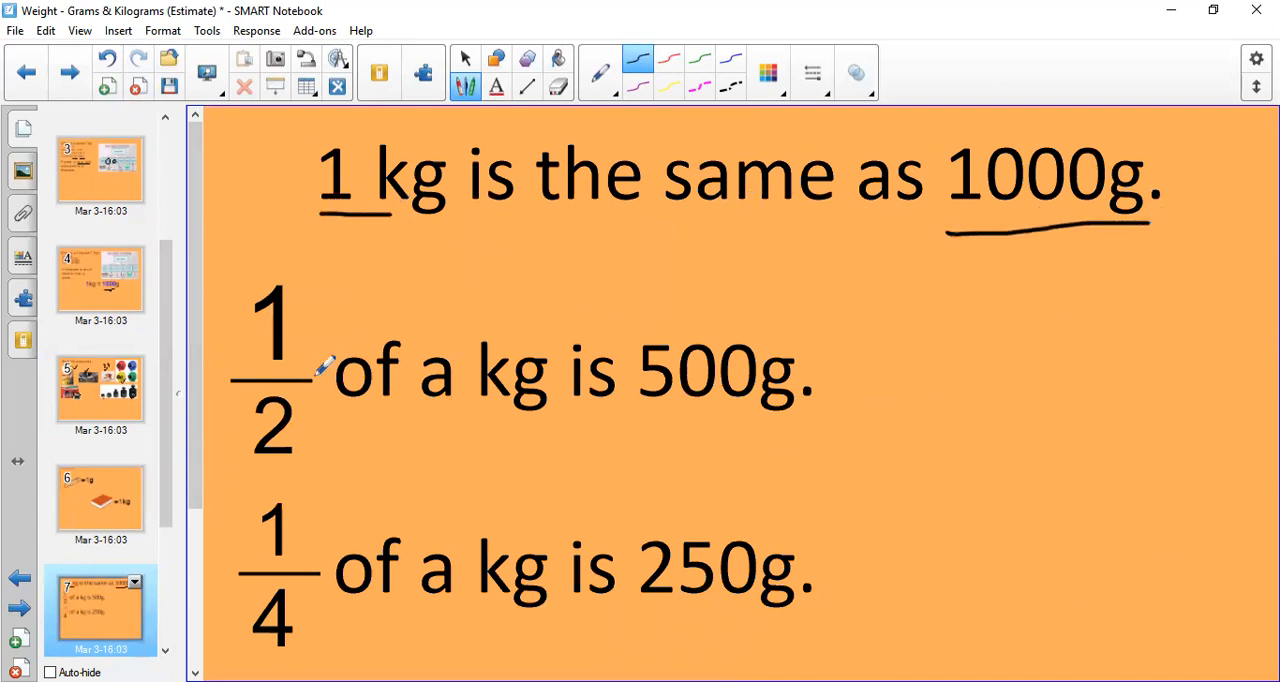
pyautogui.moveTo(360, 318)
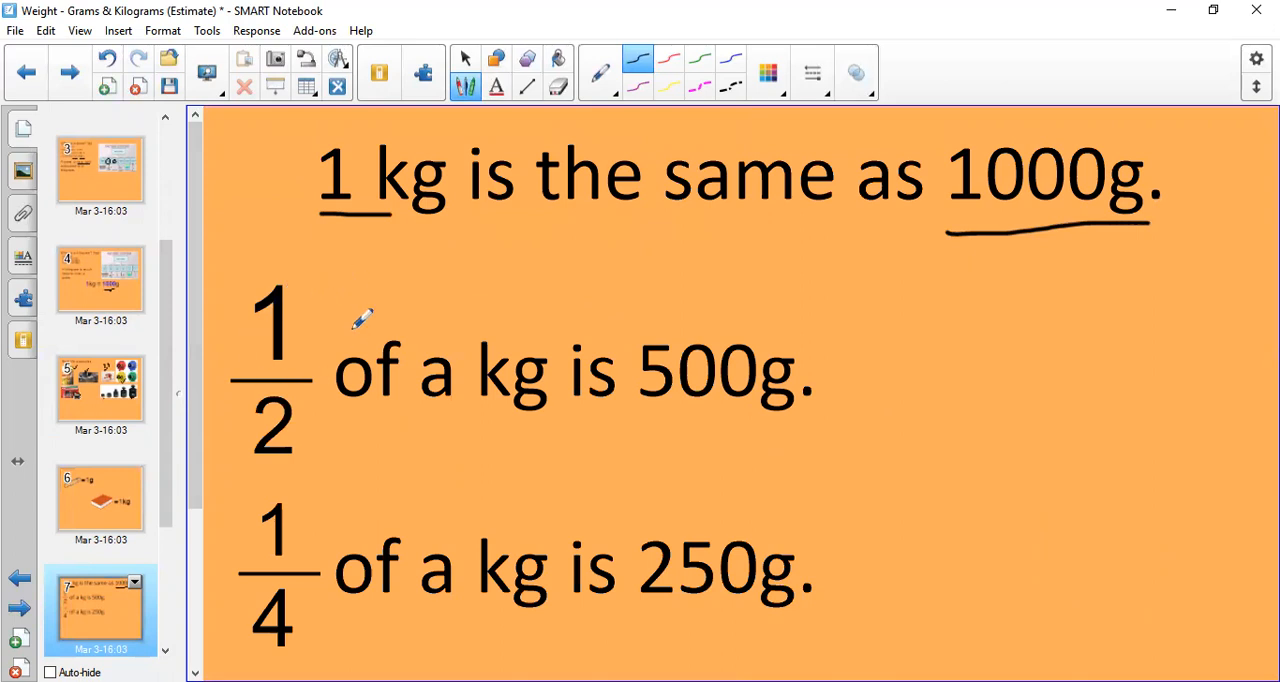
pyautogui.moveTo(308, 305)
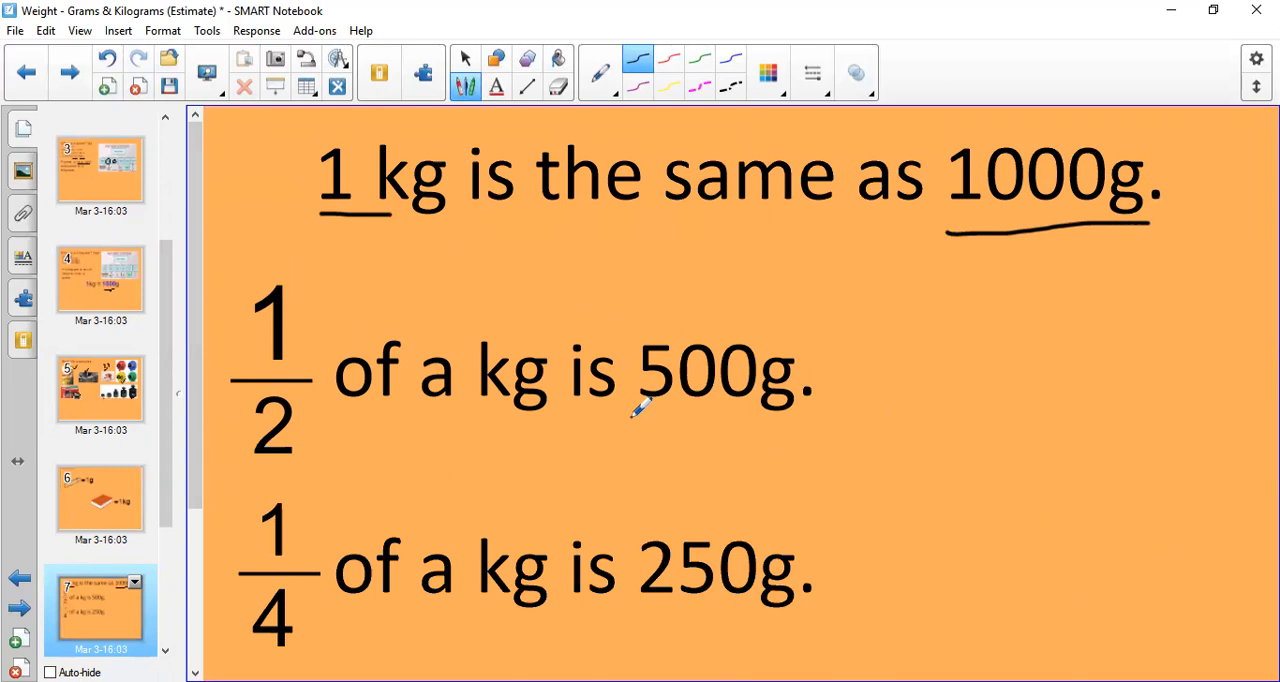
pyautogui.moveTo(640, 415); pyautogui.dragTo(790, 415)
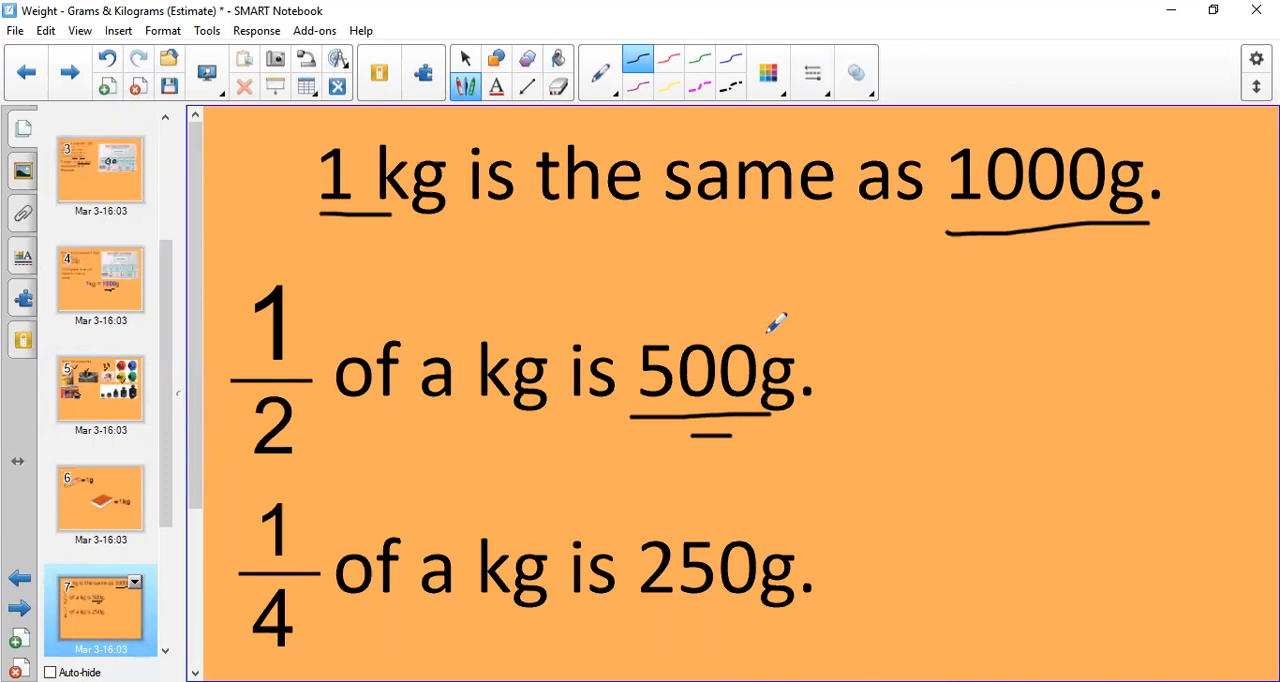
pyautogui.moveTo(731, 321)
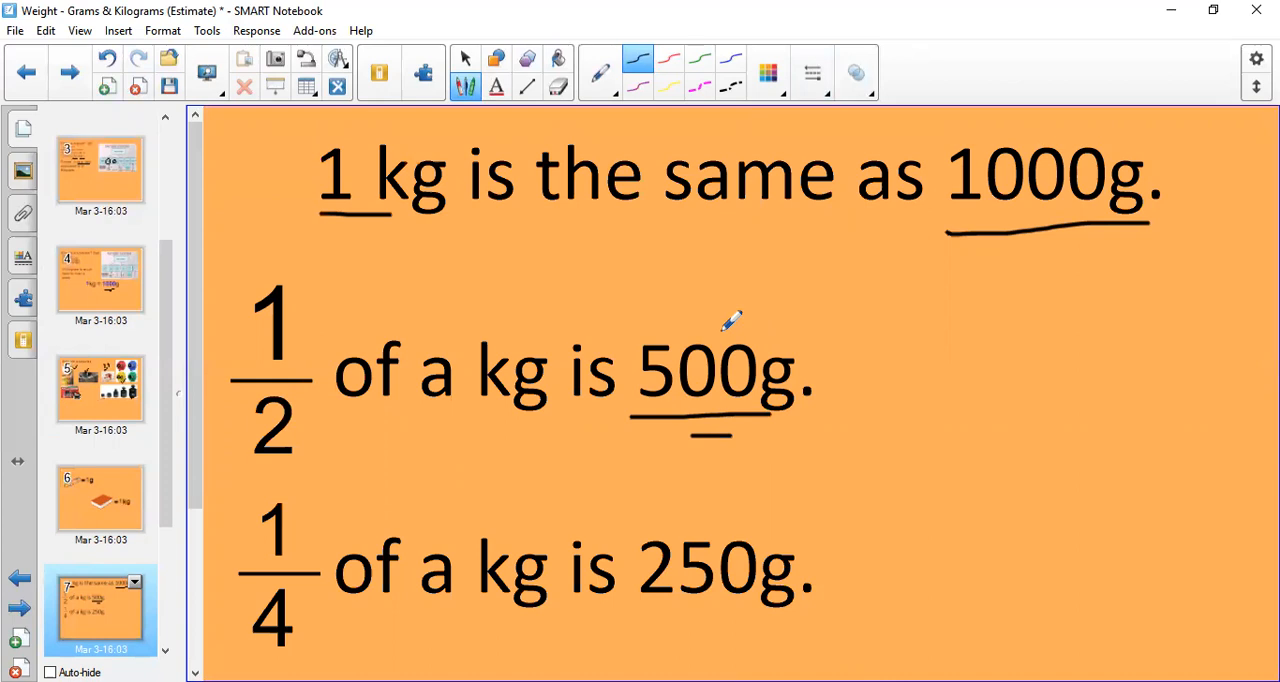
pyautogui.moveTo(228, 543)
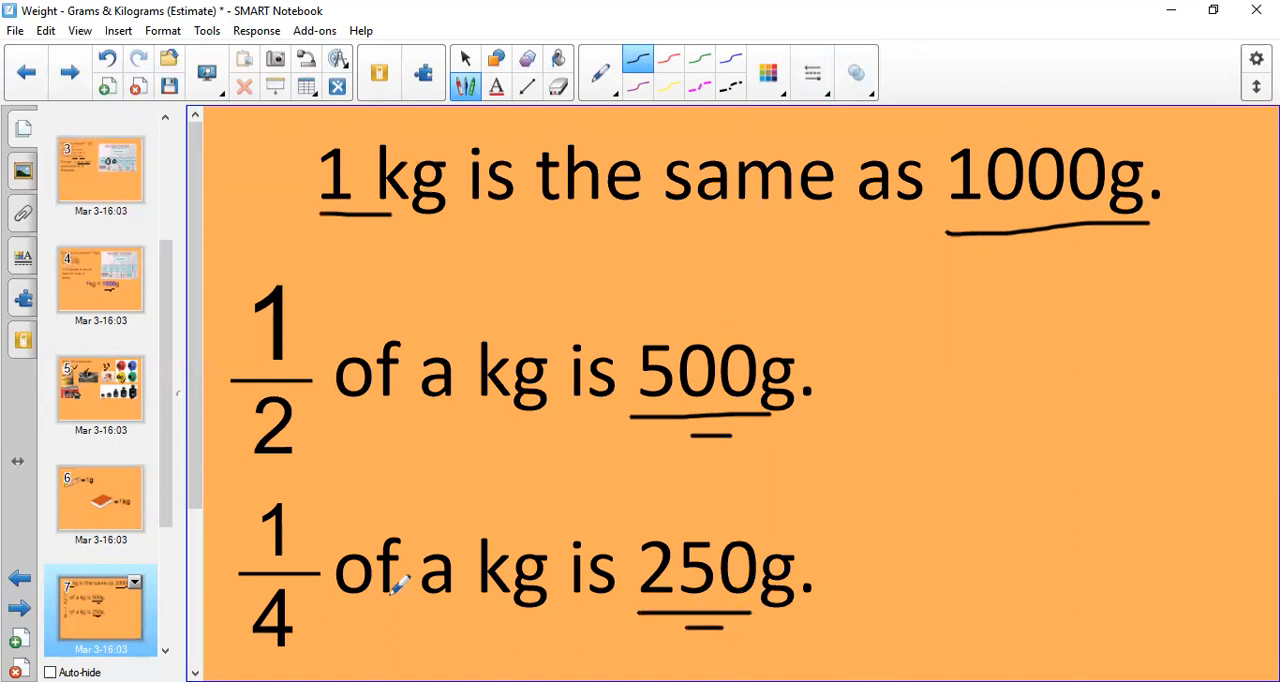
pyautogui.moveTo(310, 620)
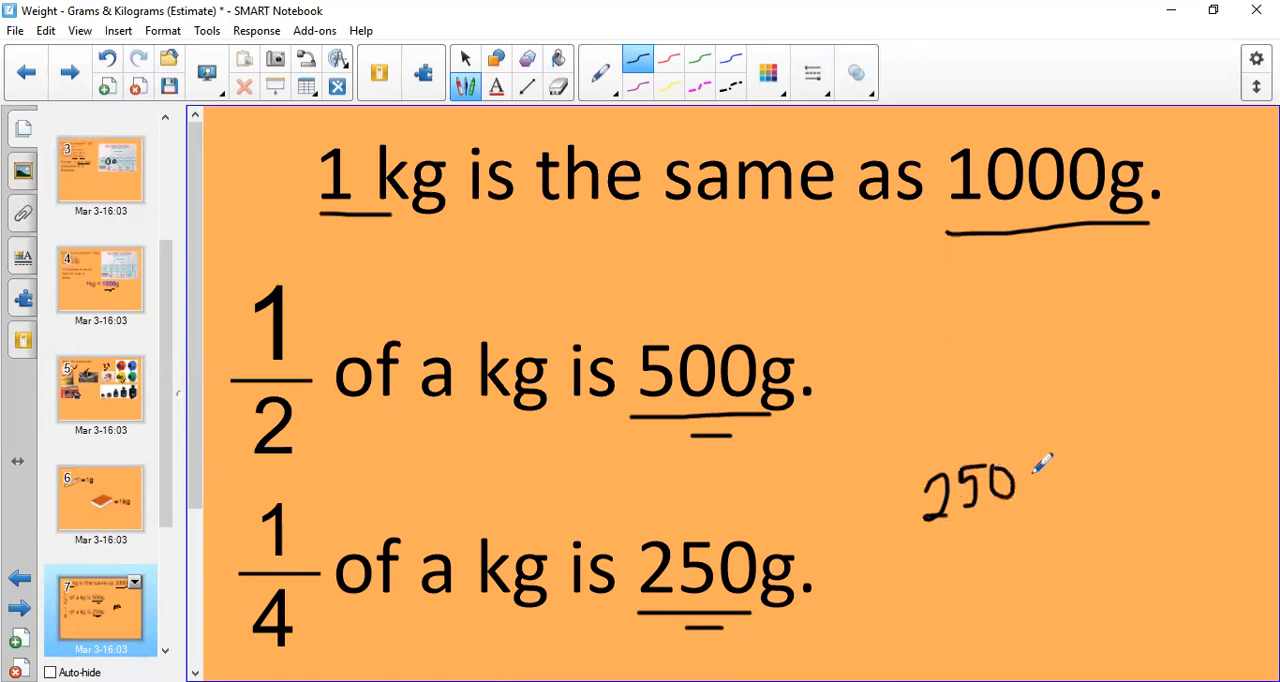
# Step: Handwrite 250 x4 = beside the quarter-kilogram line on slide 7
pyautogui.moveTo(1040, 470); pyautogui.dragTo(1110, 510)
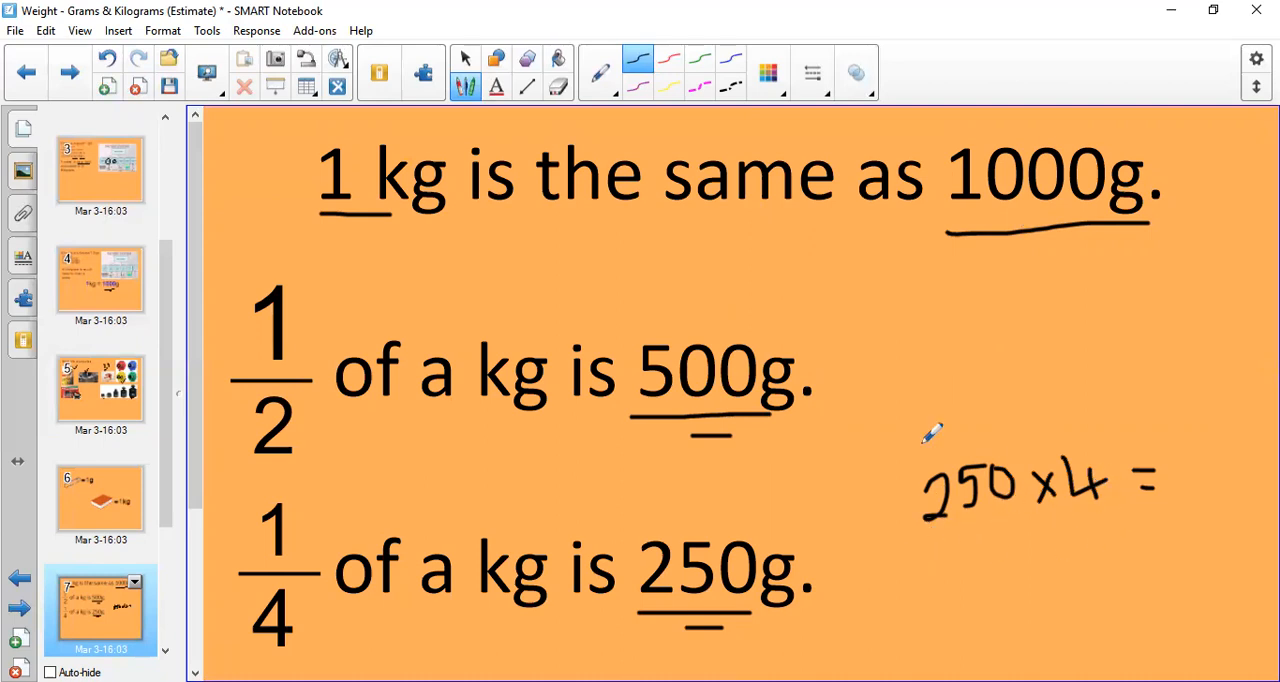
pyautogui.moveTo(1100, 200)
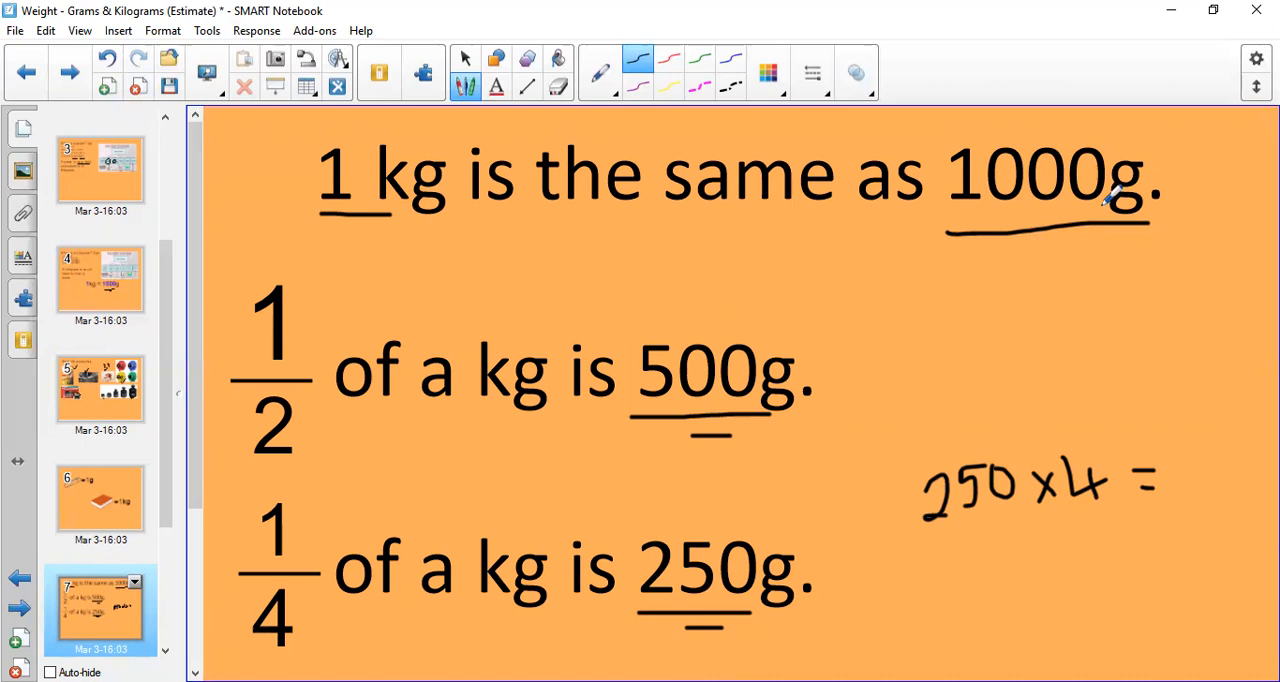
pyautogui.moveTo(385, 555)
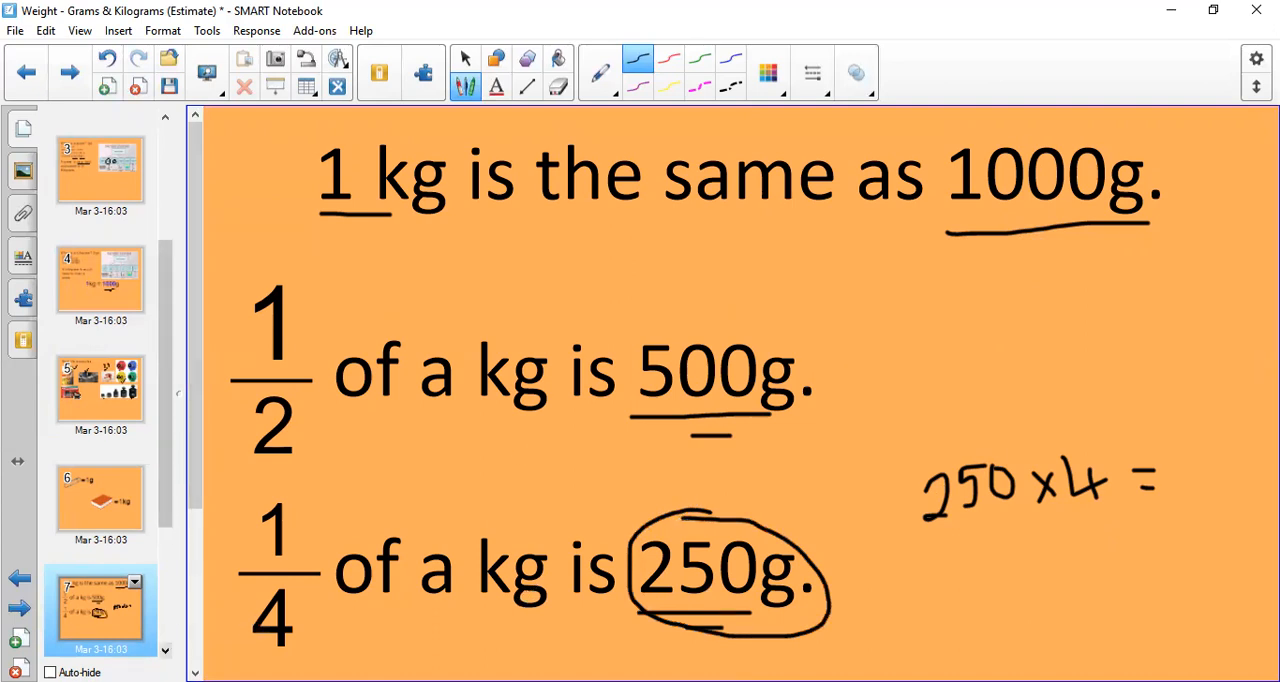
pyautogui.scroll(-3)
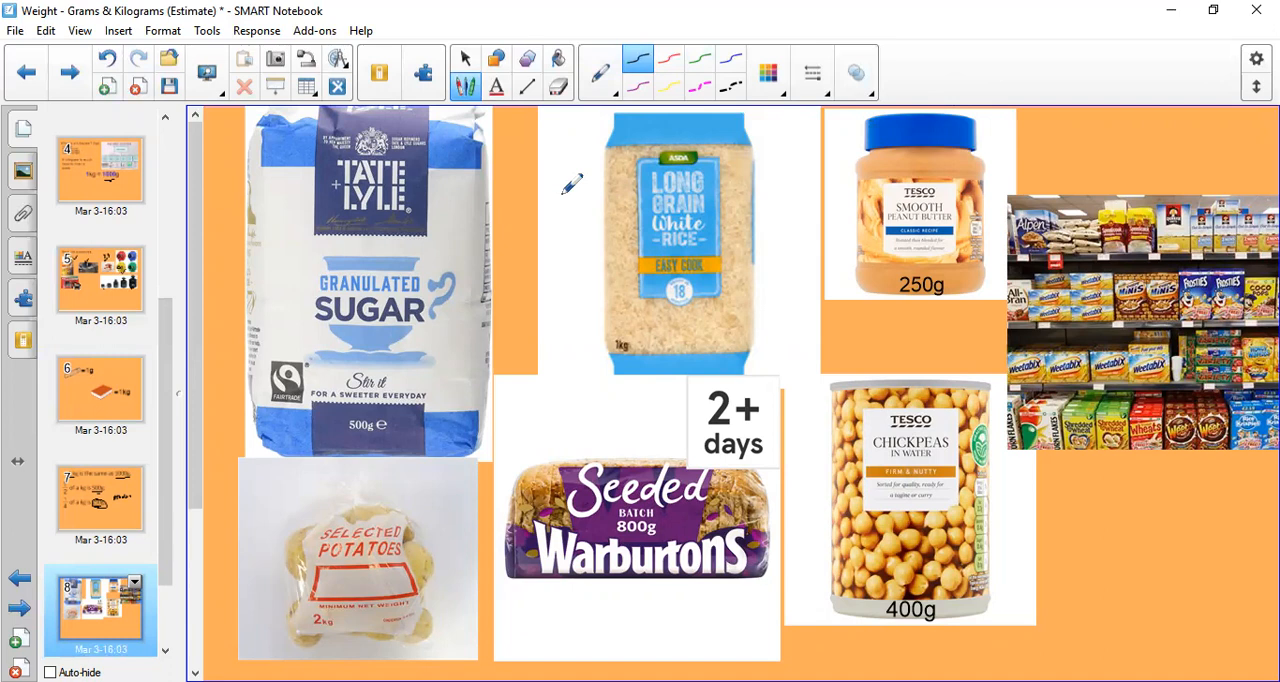
pyautogui.moveTo(450, 280)
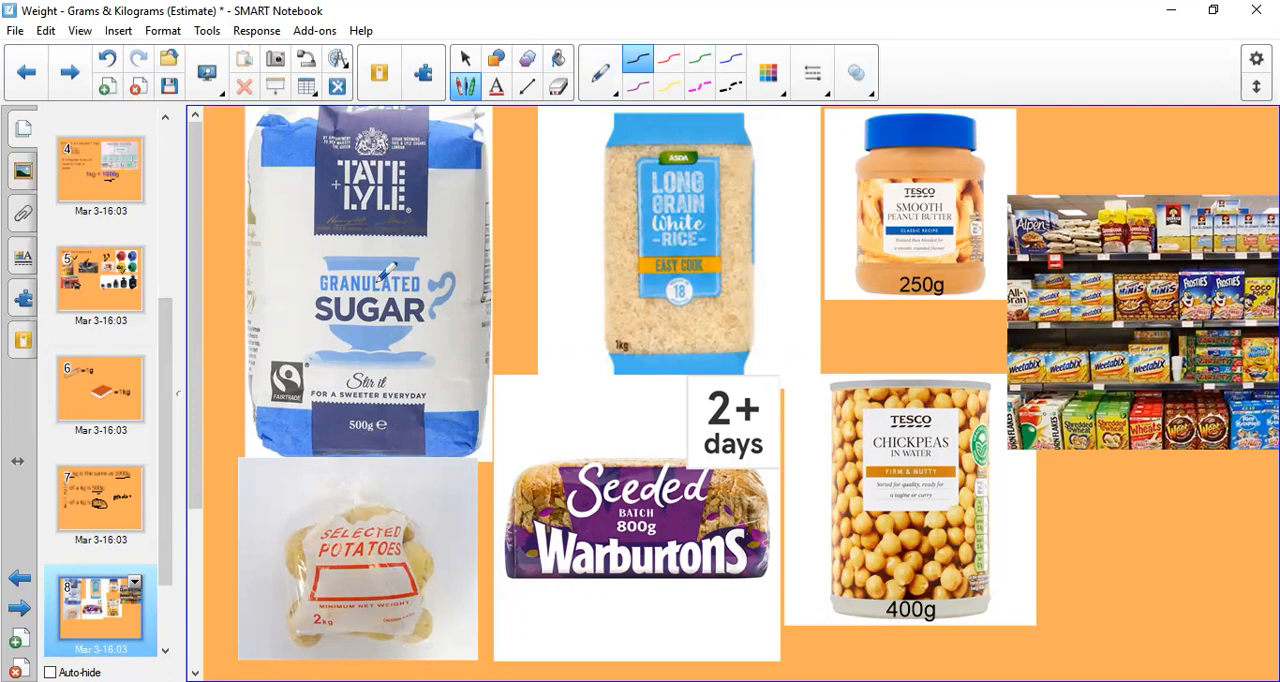
pyautogui.moveTo(433, 218)
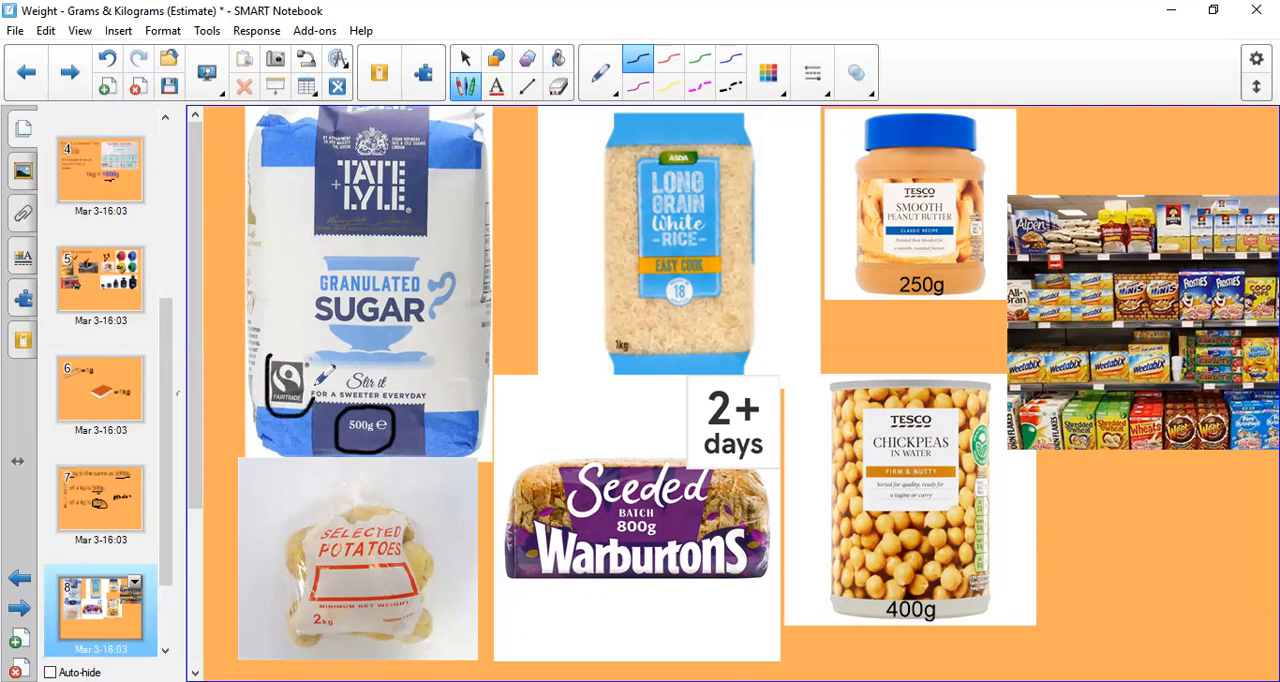
# Step: Ink a circle around the sugar bag's Fairtrade logo
pyautogui.moveTo(260, 350); pyautogui.dragTo(310, 400)
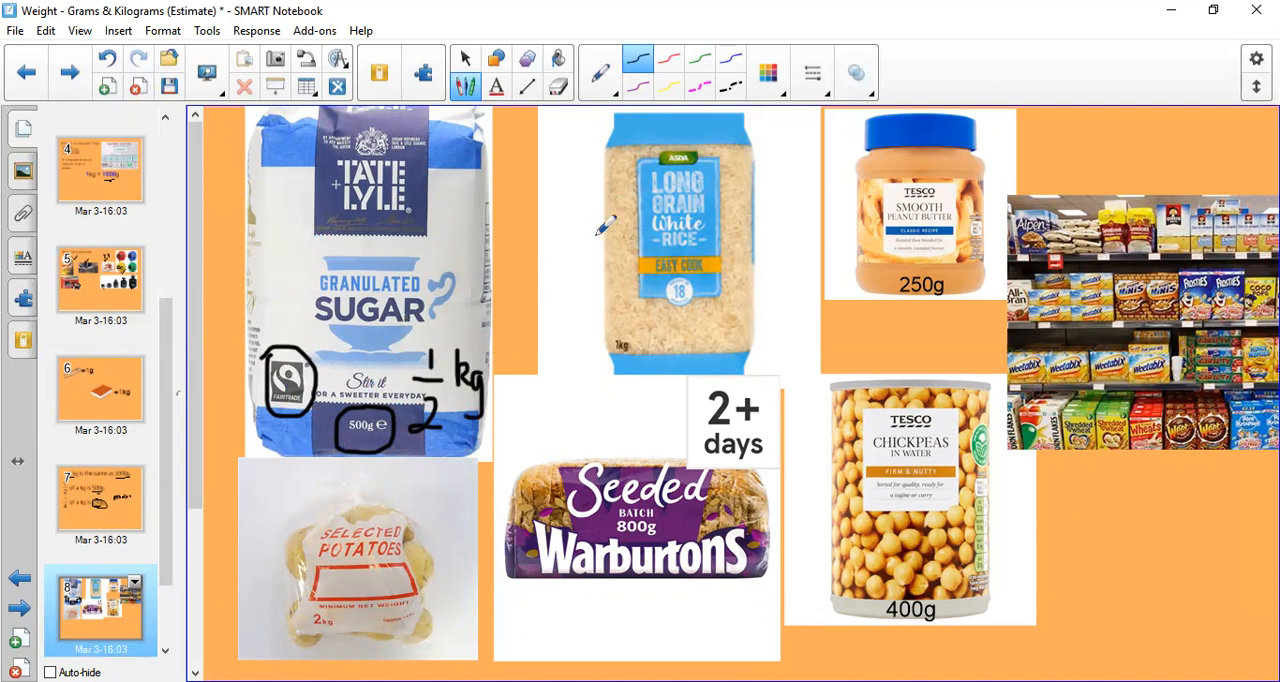
pyautogui.moveTo(635, 315)
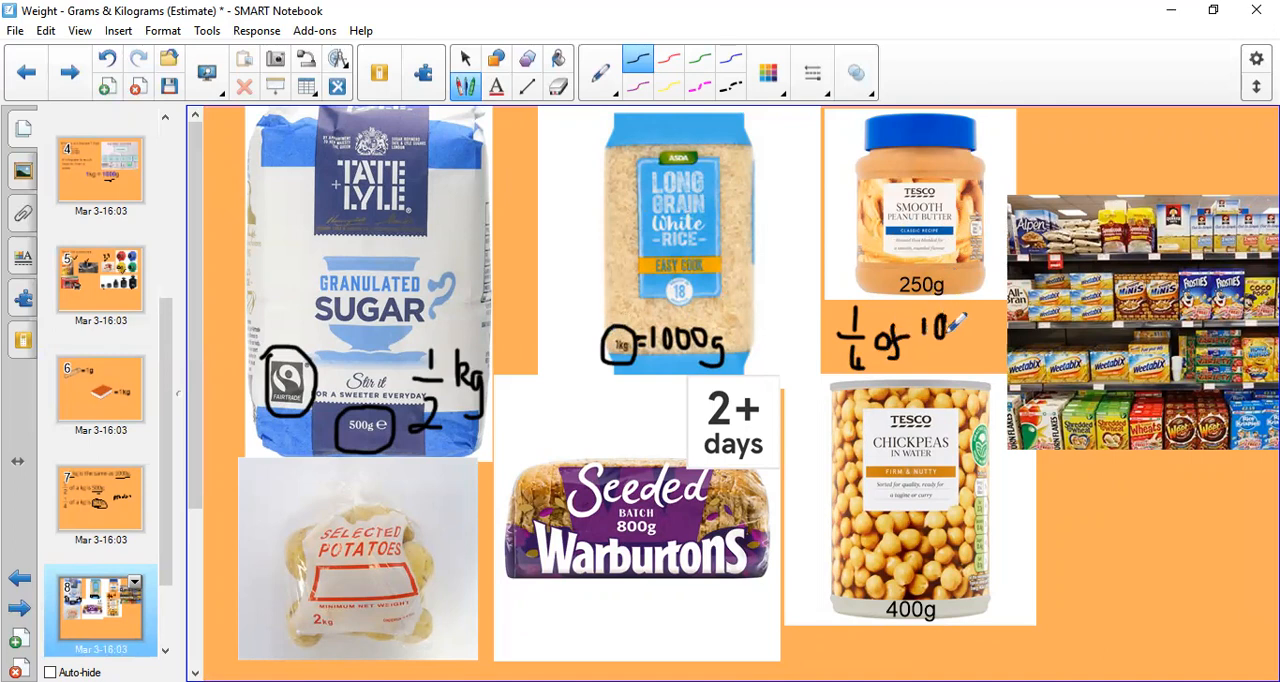
# Step: Finish handwriting ¼ of 1000g under the peanut butter jar
pyautogui.moveTo(950, 325); pyautogui.dragTo(965, 320)
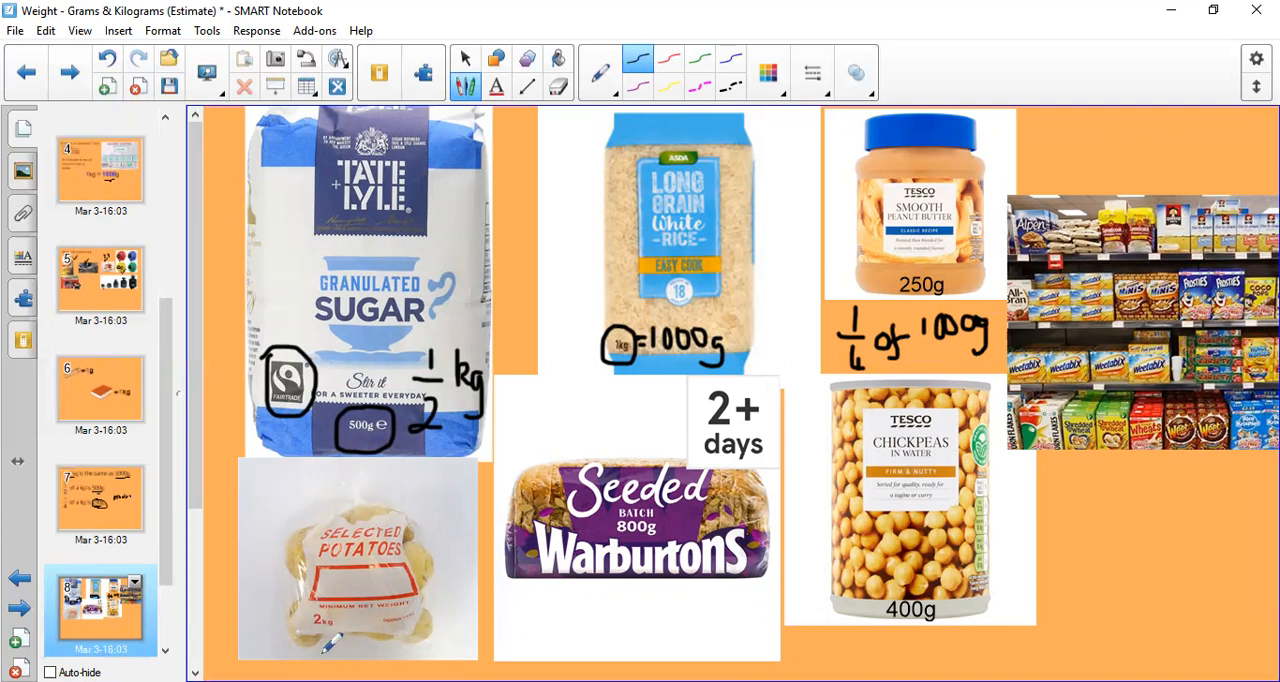
# Step: Ink circles around 2kg on the potato bag and 400g on the chickpea tin
pyautogui.moveTo(335, 600); pyautogui.dragTo(345, 635)
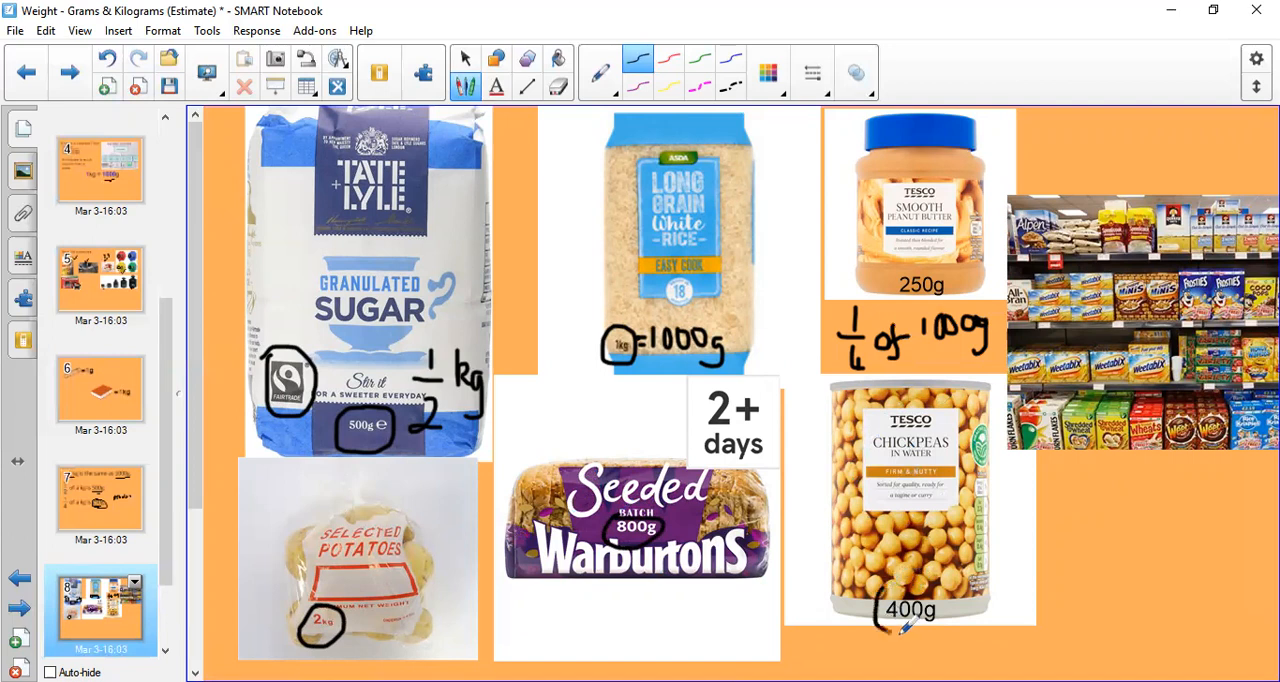
pyautogui.moveTo(880, 580); pyautogui.dragTo(910, 620)
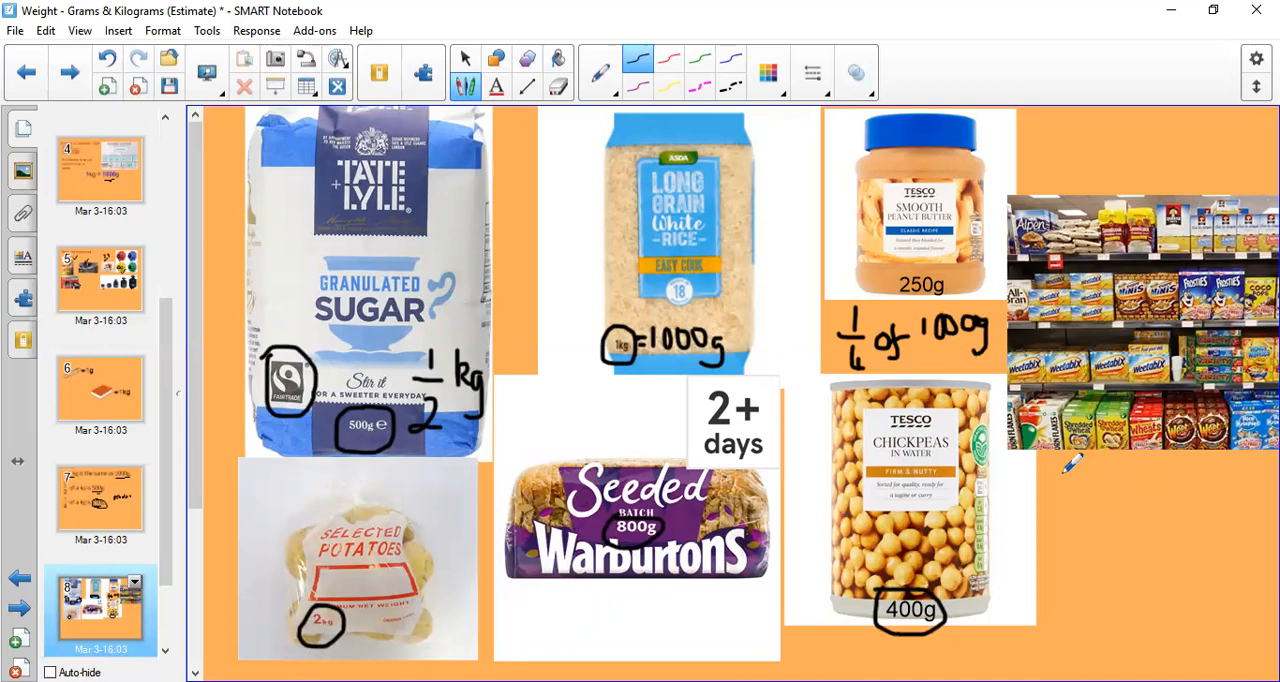
pyautogui.moveTo(1140, 470)
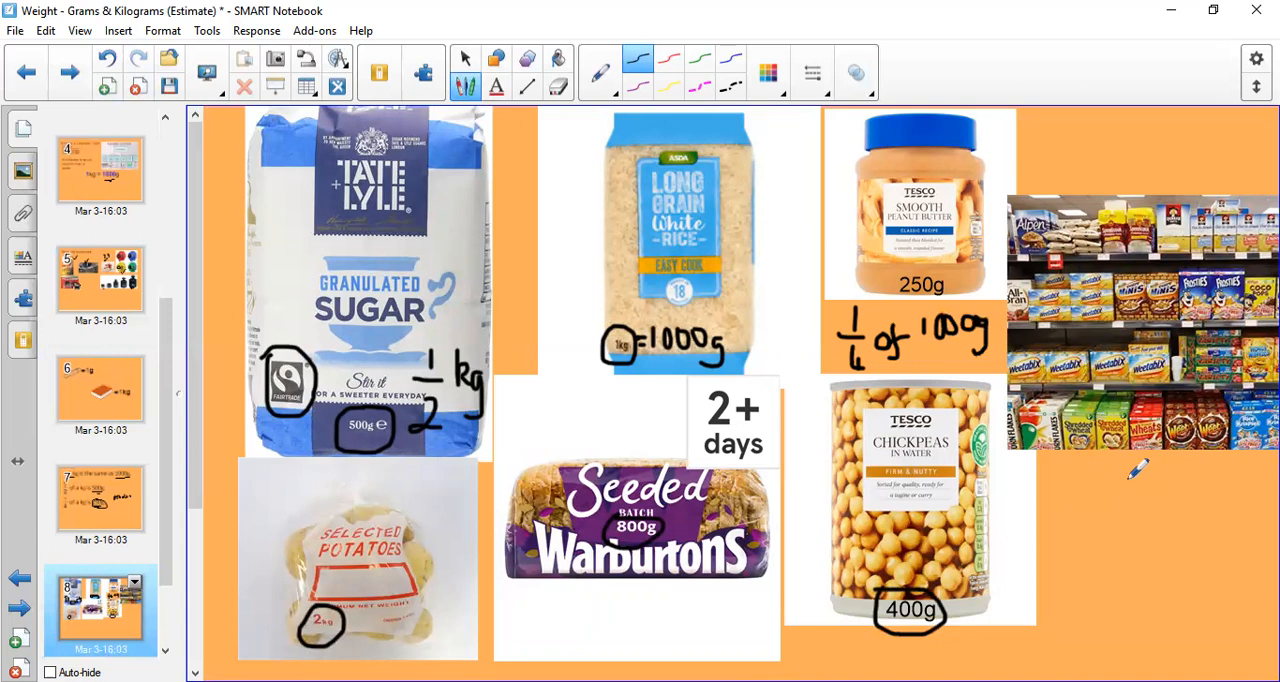
pyautogui.moveTo(1100, 470)
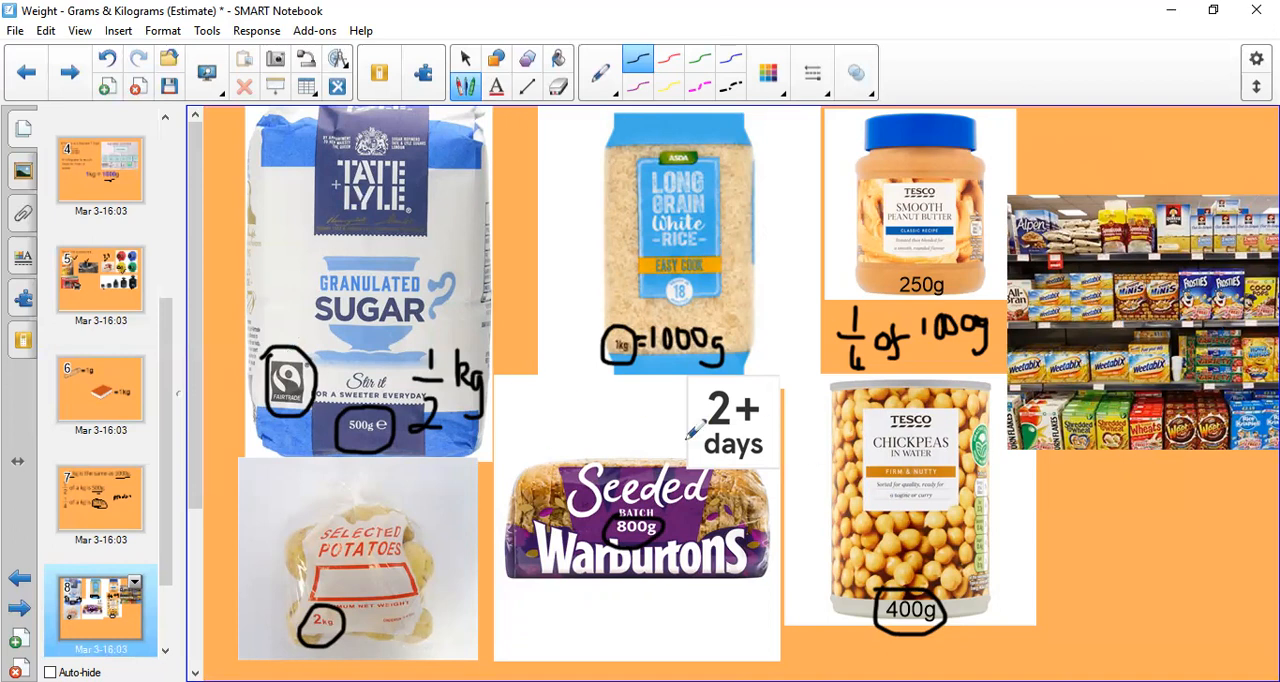
pyautogui.moveTo(1050, 440)
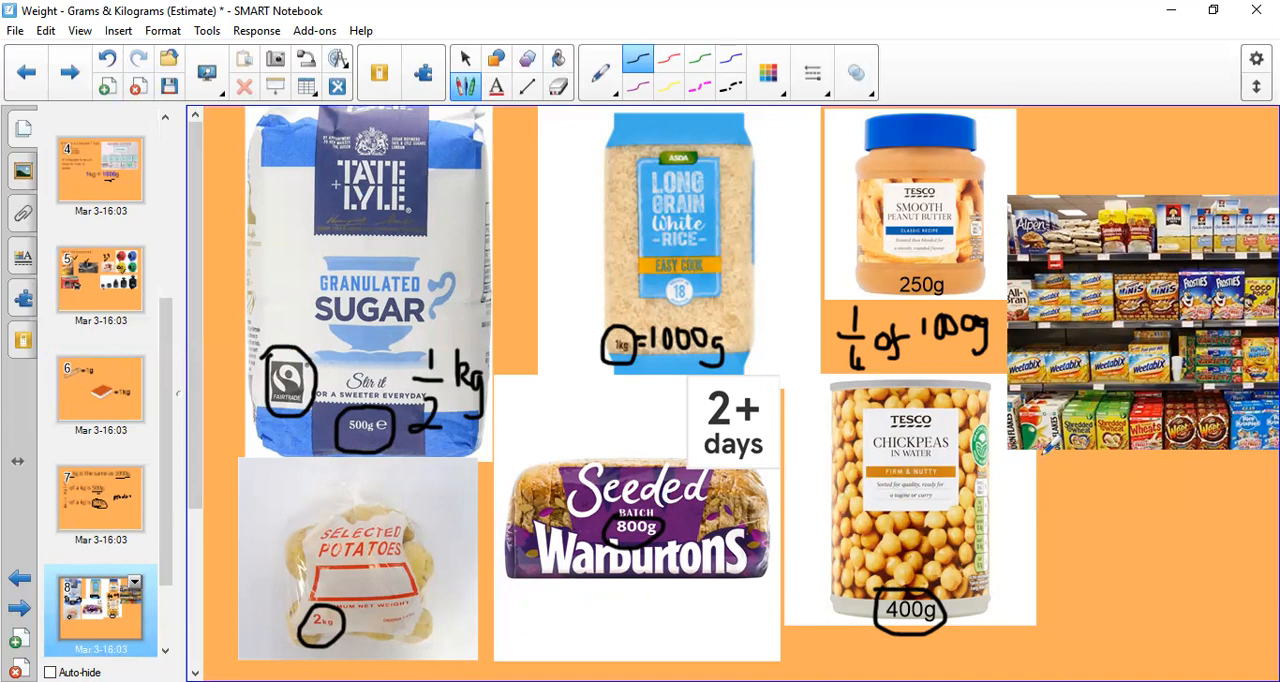
pyautogui.moveTo(1065, 475)
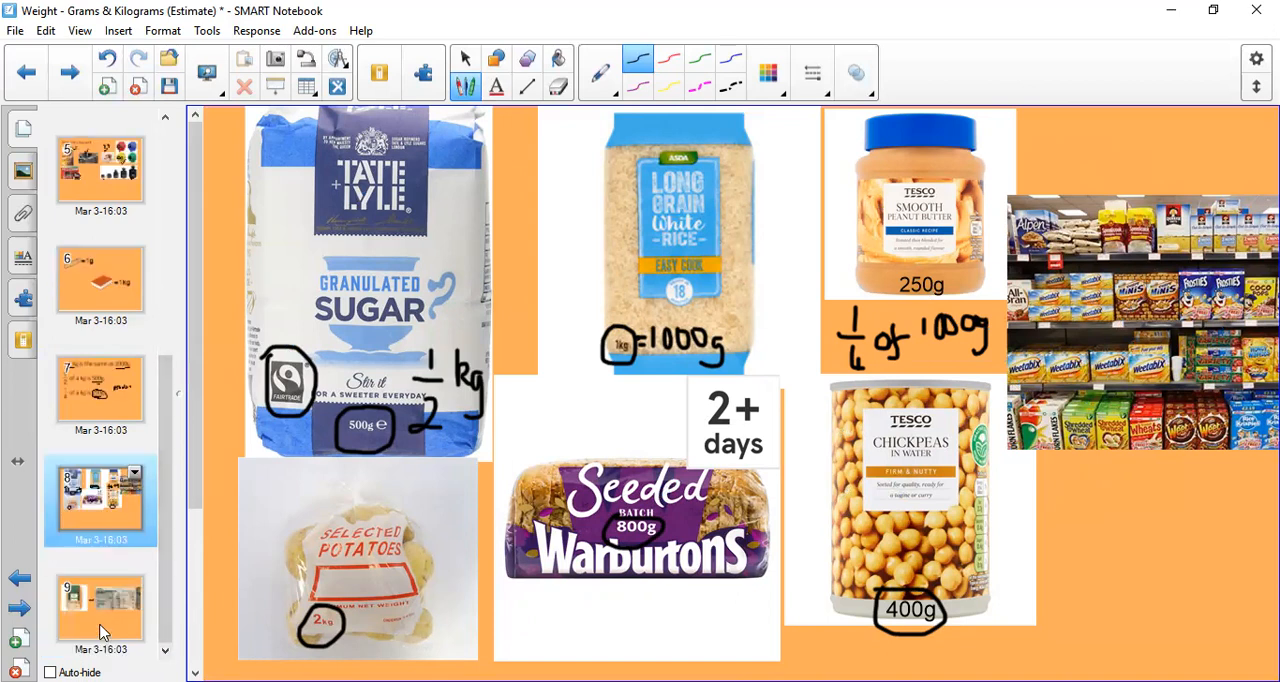
# Step: Go to slide 9 and circle the weight printed on the penne pack
pyautogui.click(100, 610)
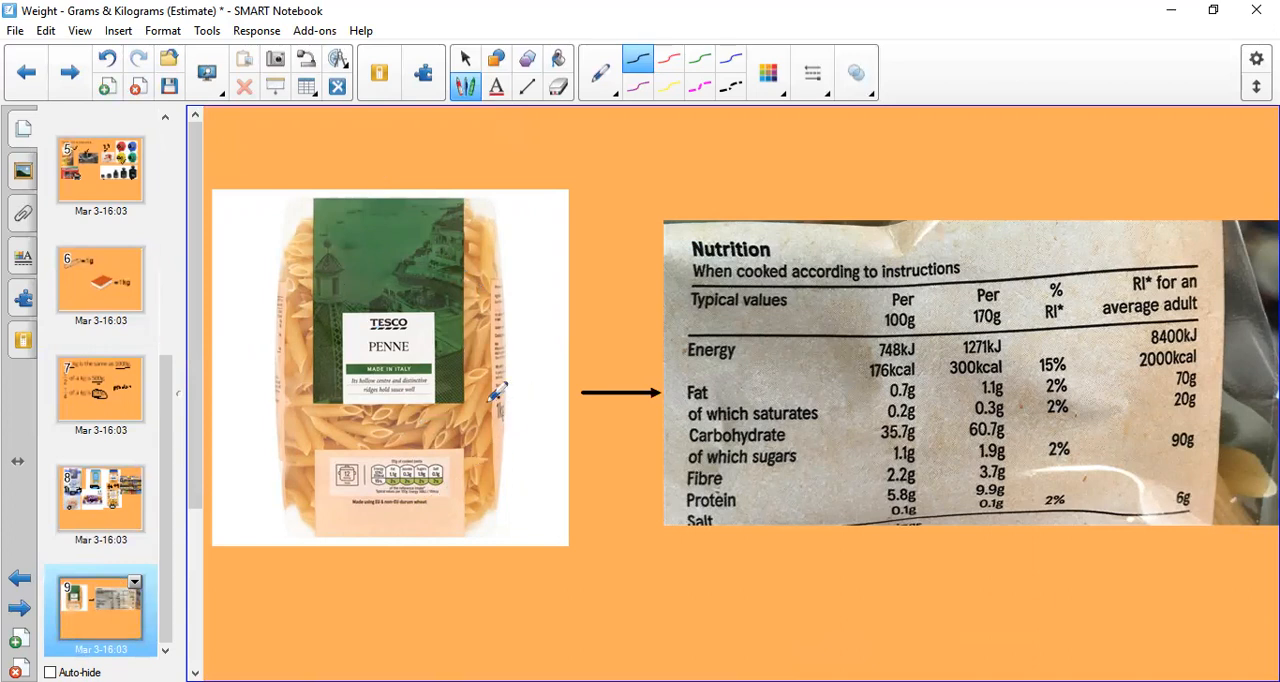
pyautogui.moveTo(490, 390); pyautogui.dragTo(500, 430)
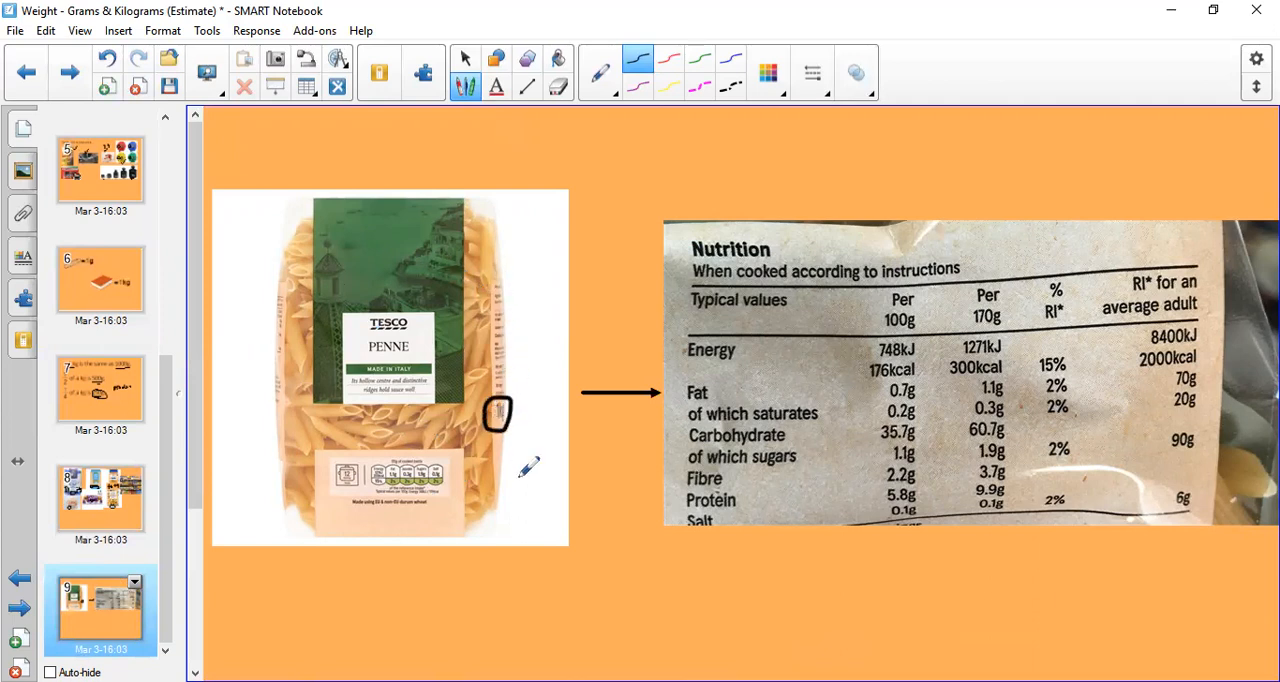
pyautogui.moveTo(700, 320)
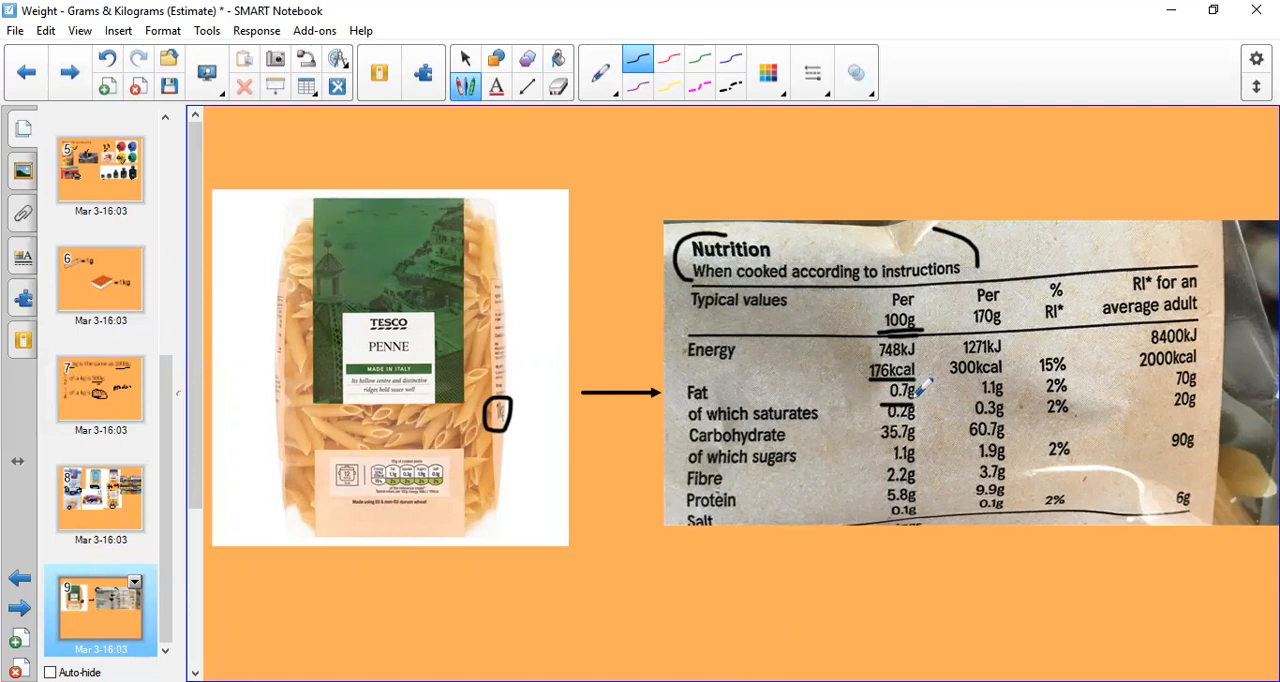
pyautogui.moveTo(810, 430)
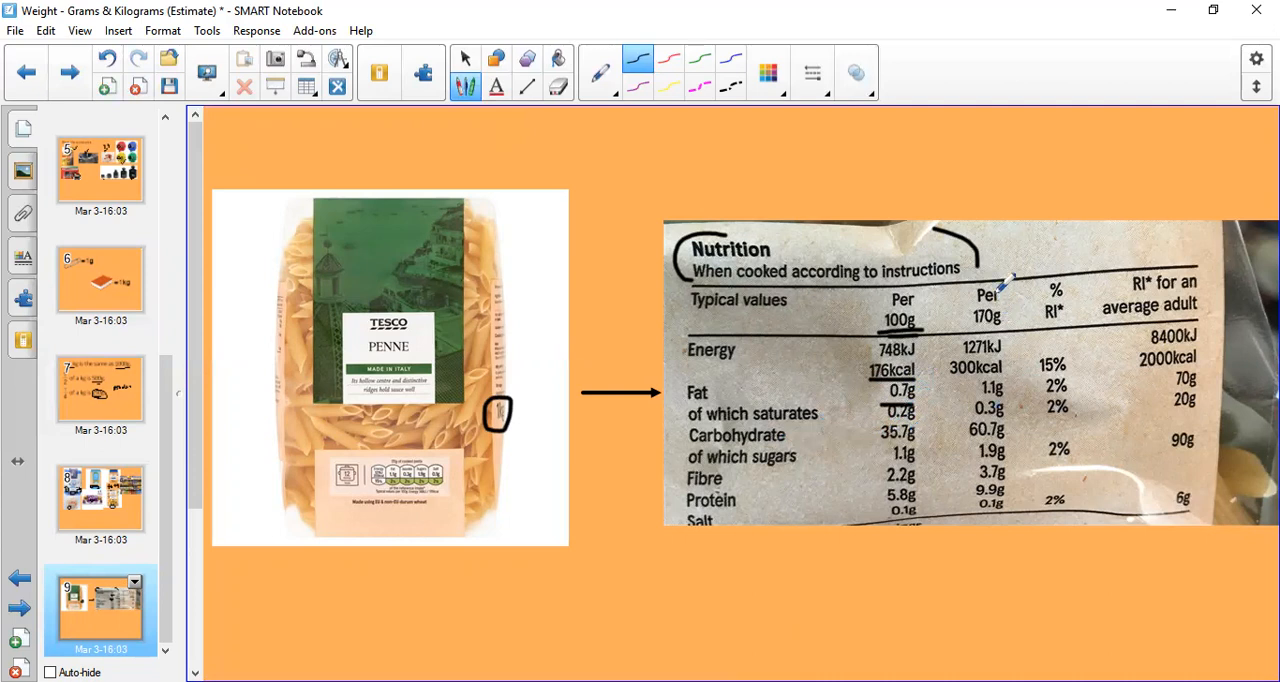
# Step: Circle the 'Per 170g' heading in the penne nutrition table with the black pen
pyautogui.moveTo(970, 300); pyautogui.dragTo(1010, 330)
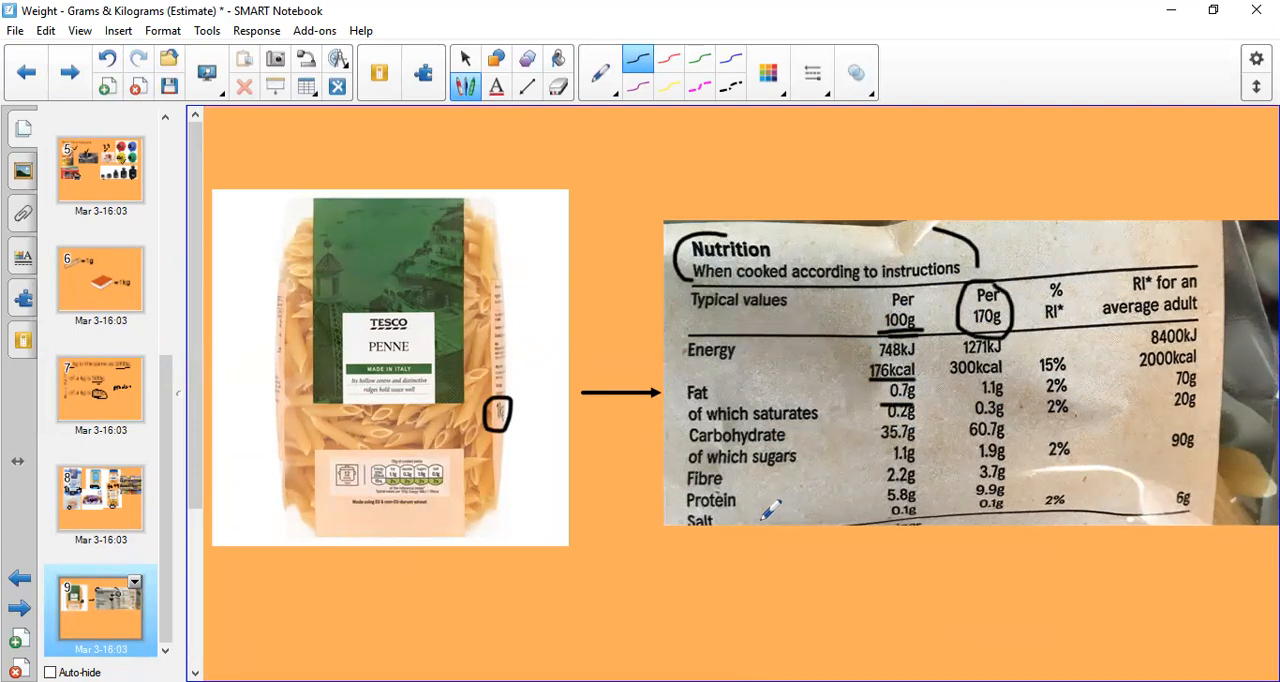
pyautogui.moveTo(595, 155)
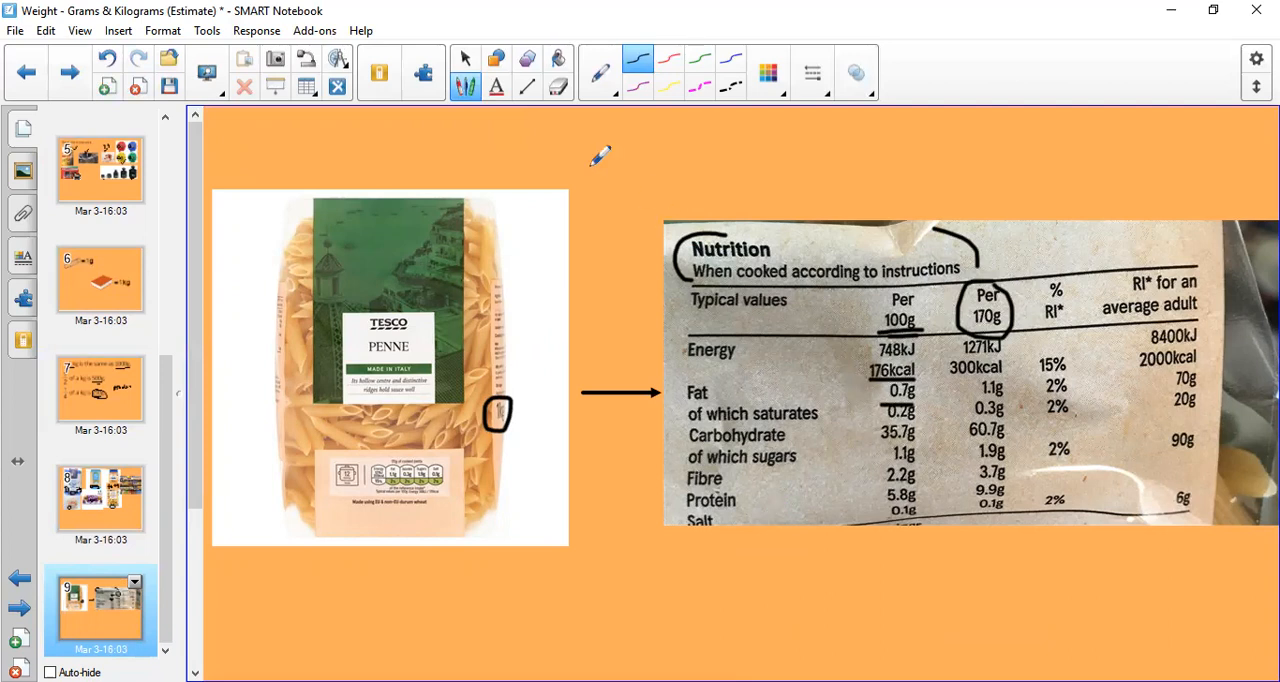
pyautogui.moveTo(490, 158)
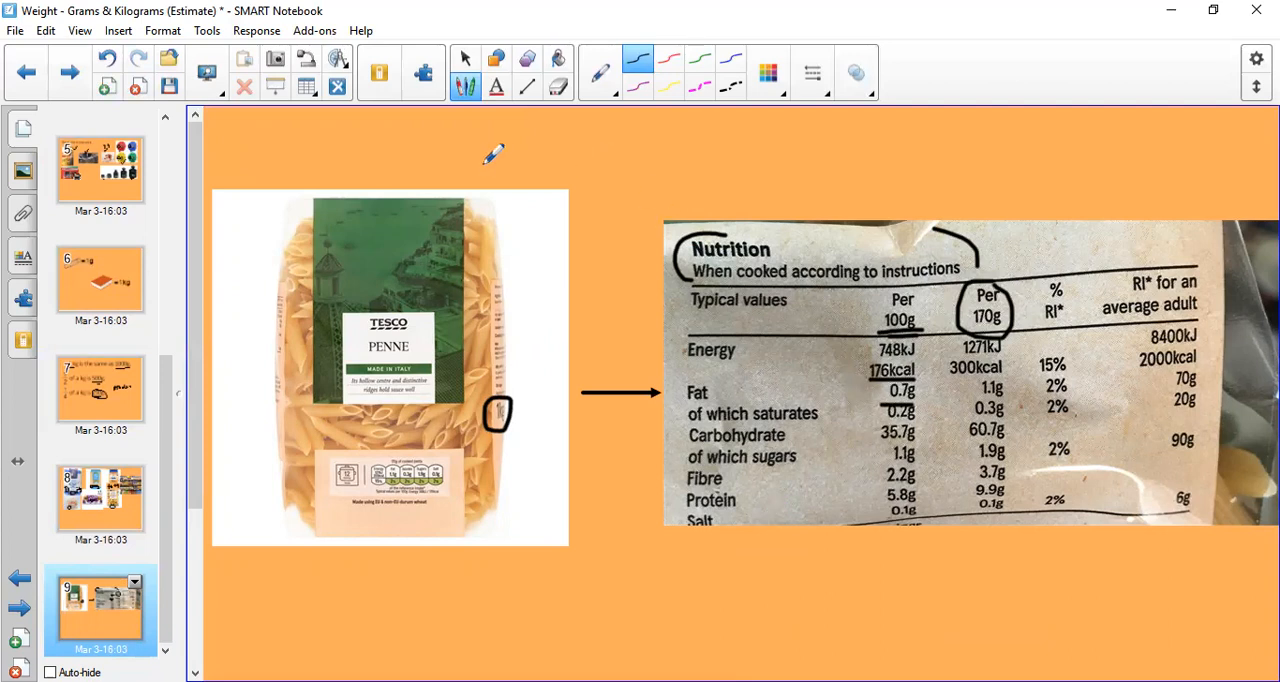
pyautogui.moveTo(480, 315)
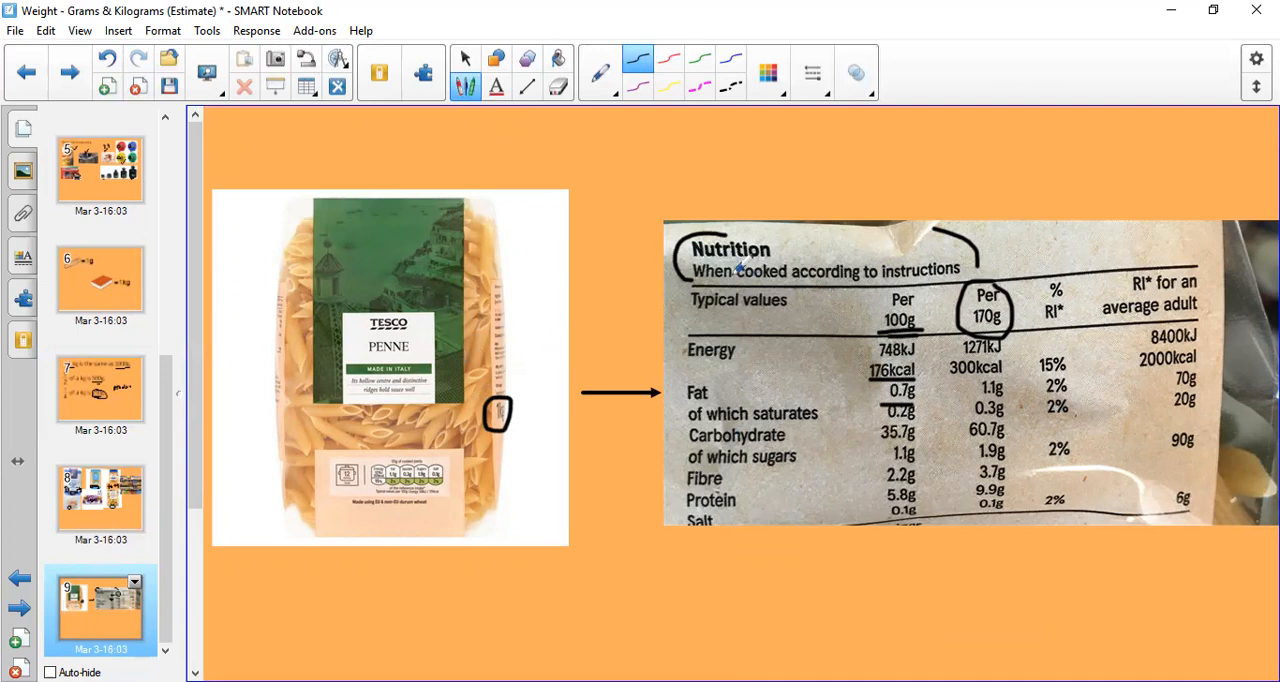
pyautogui.moveTo(915, 290)
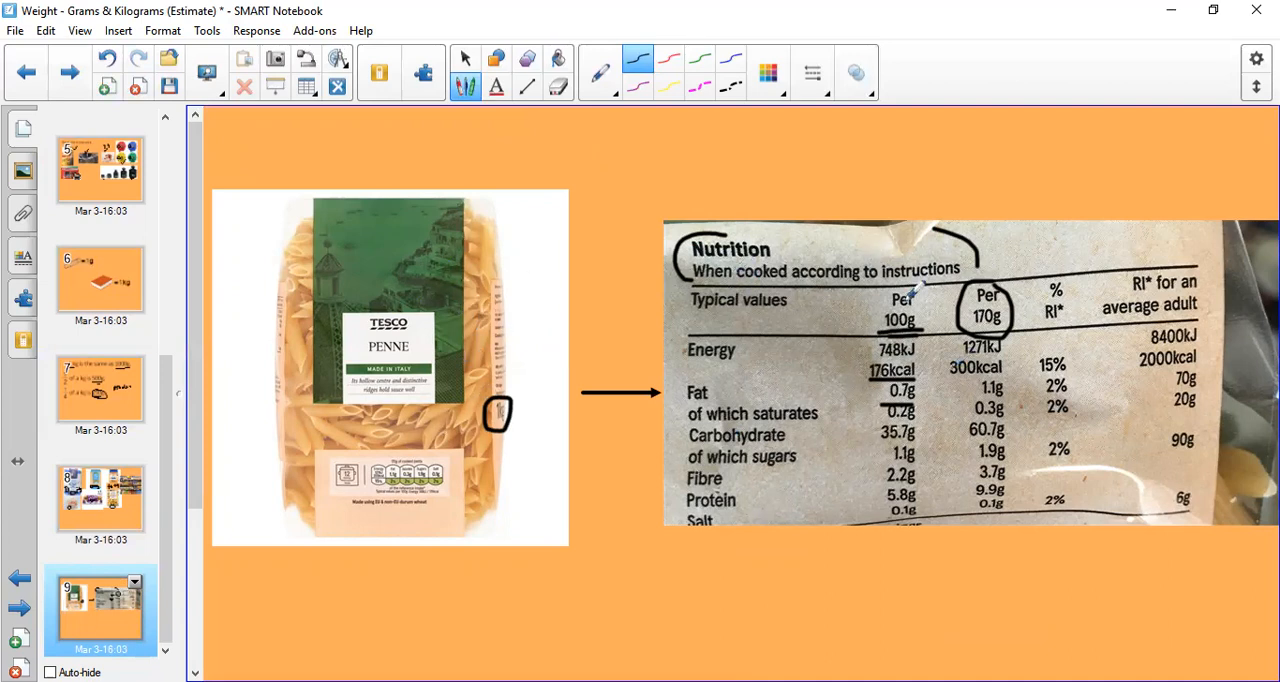
pyautogui.moveTo(585, 410)
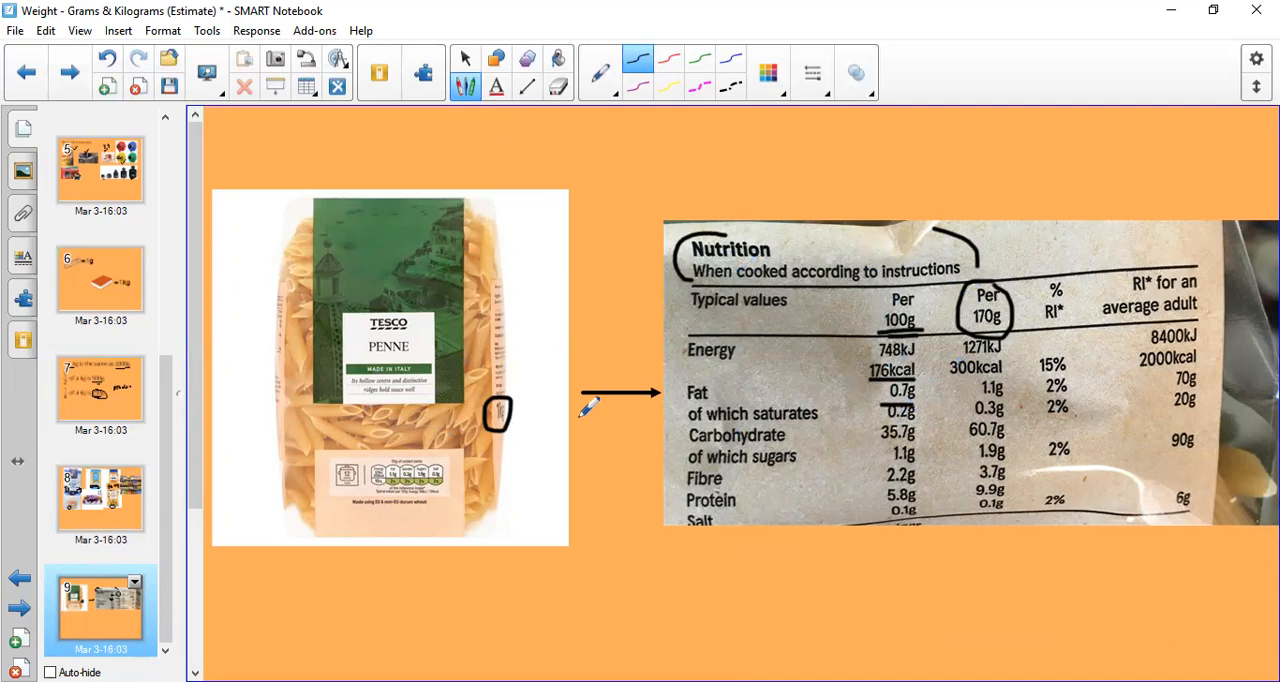
pyautogui.moveTo(520, 598)
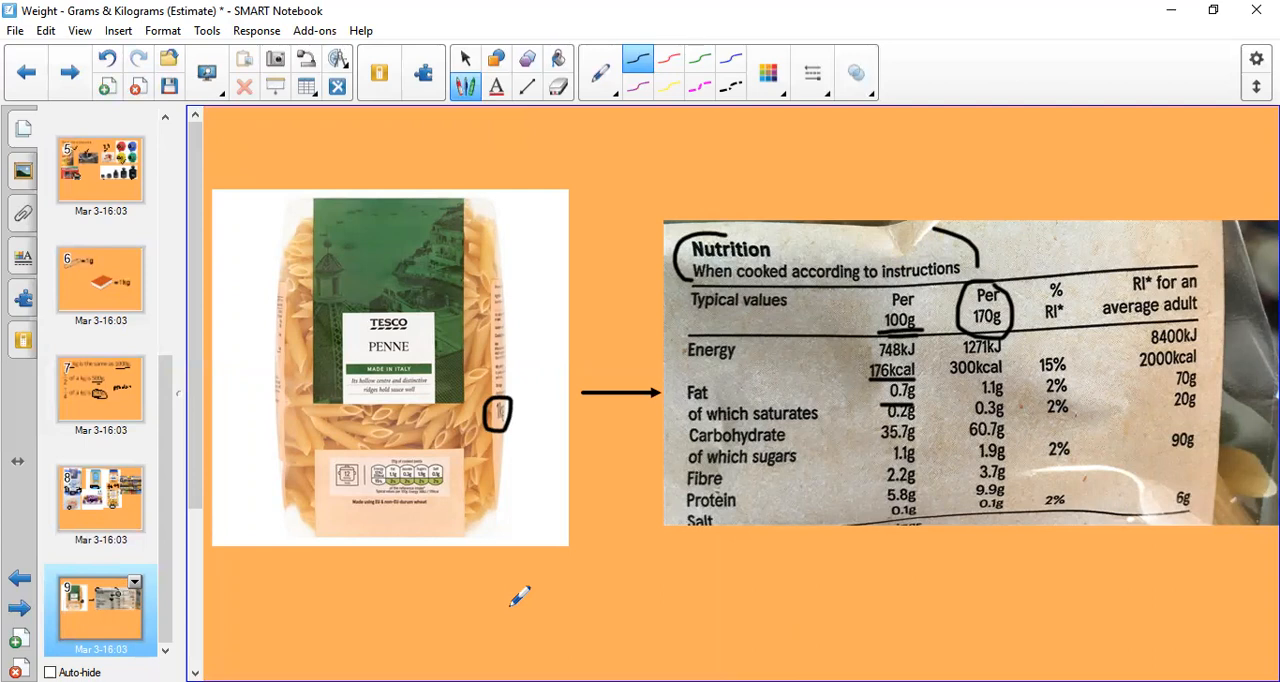
pyautogui.moveTo(850, 75)
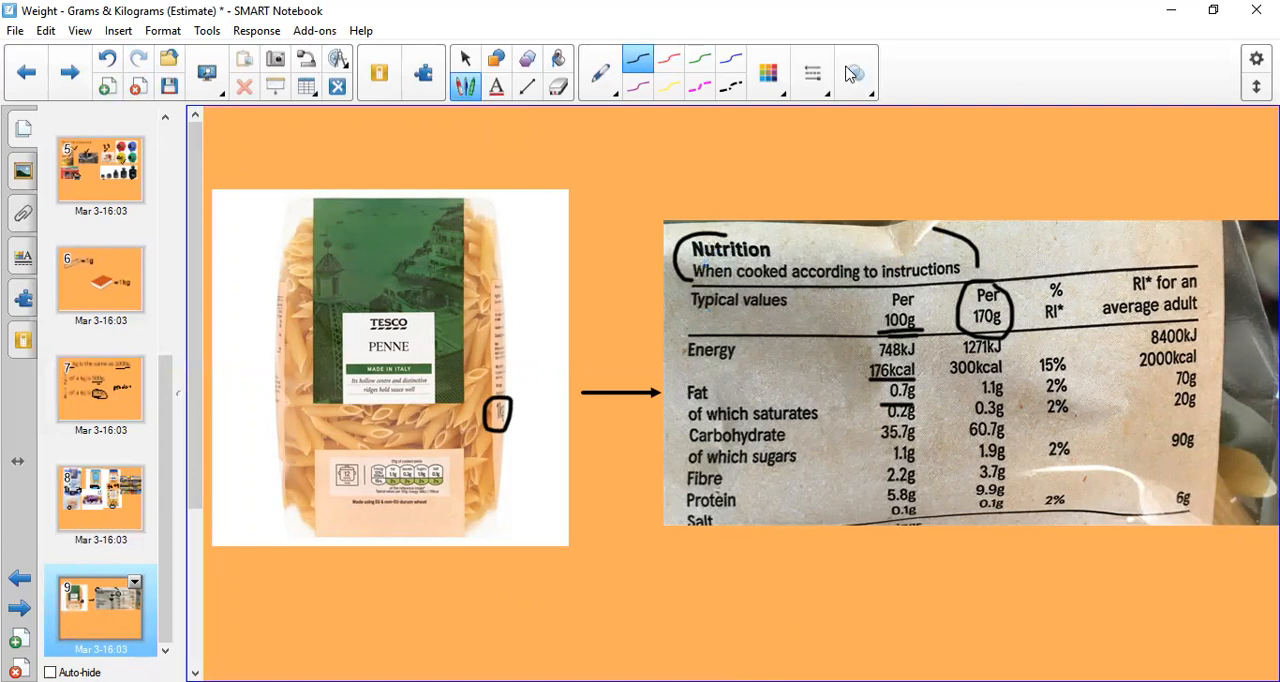